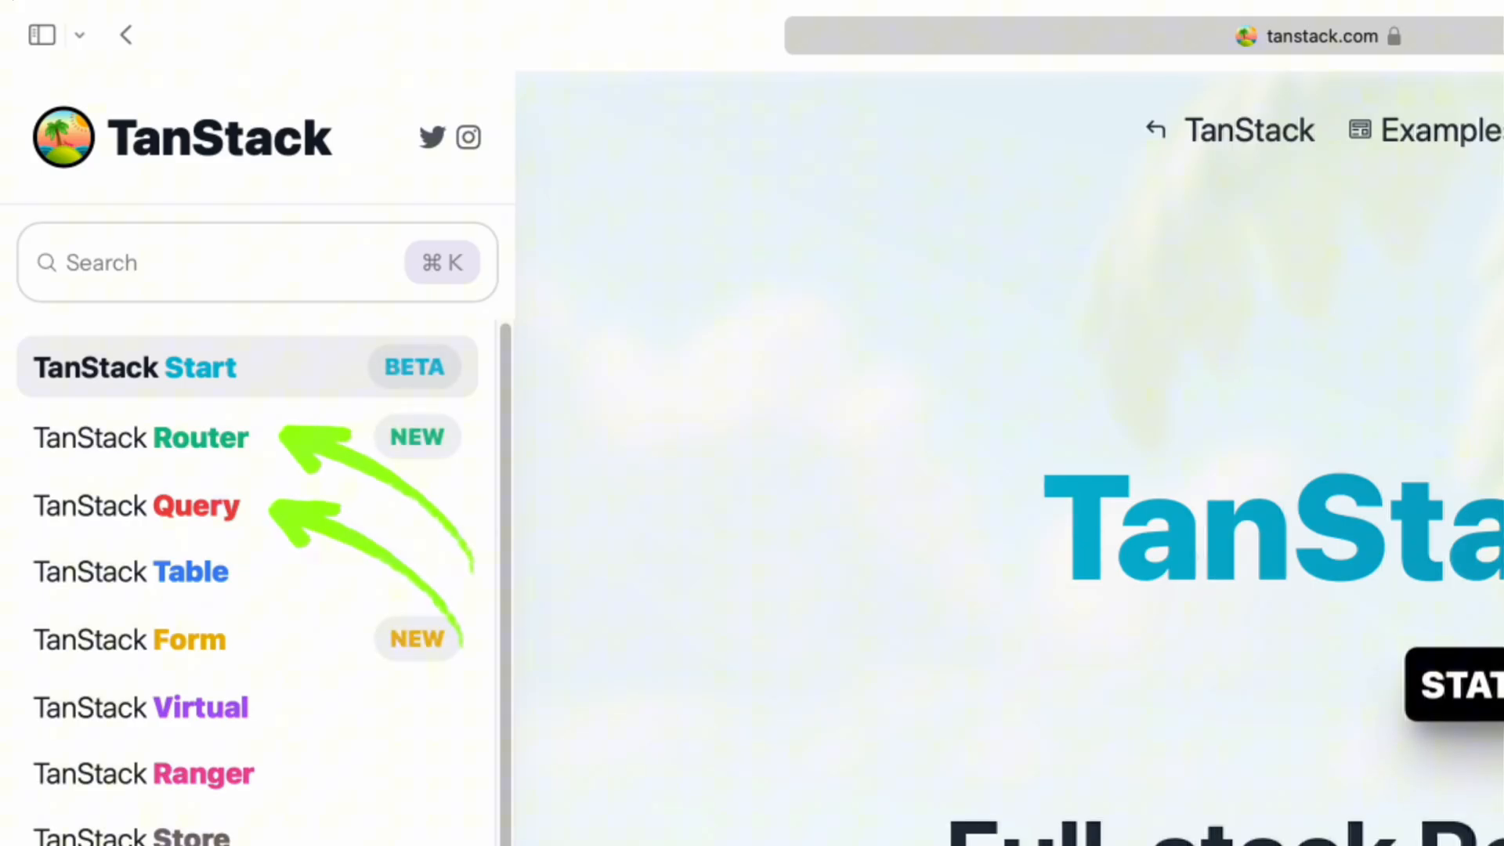
# Navigate to the TanStack Router page and scroll through its overview, partners and feature list
pyautogui.click(139, 437)
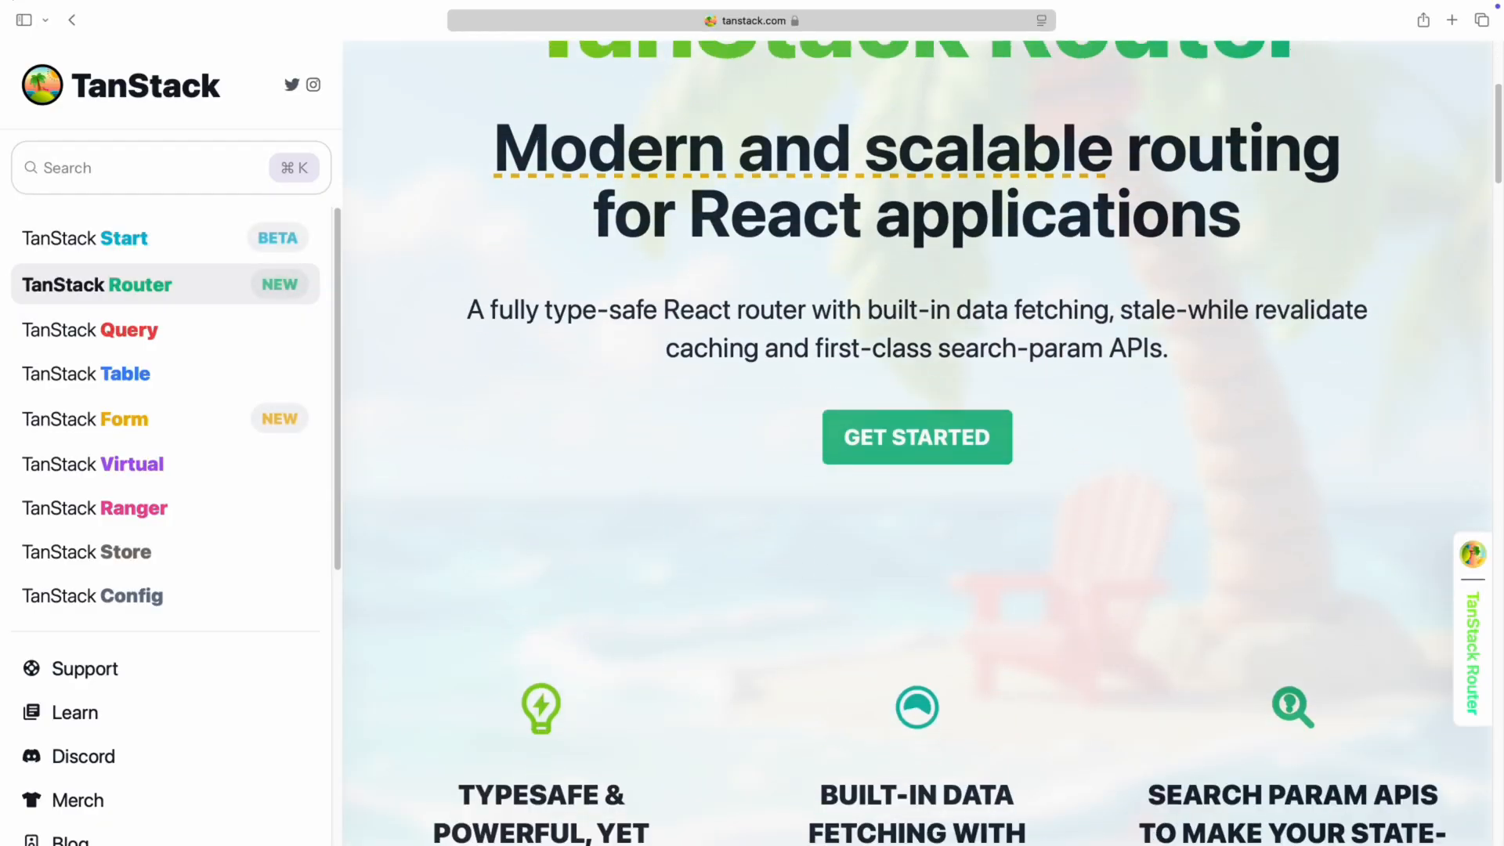
pyautogui.scroll(-3)
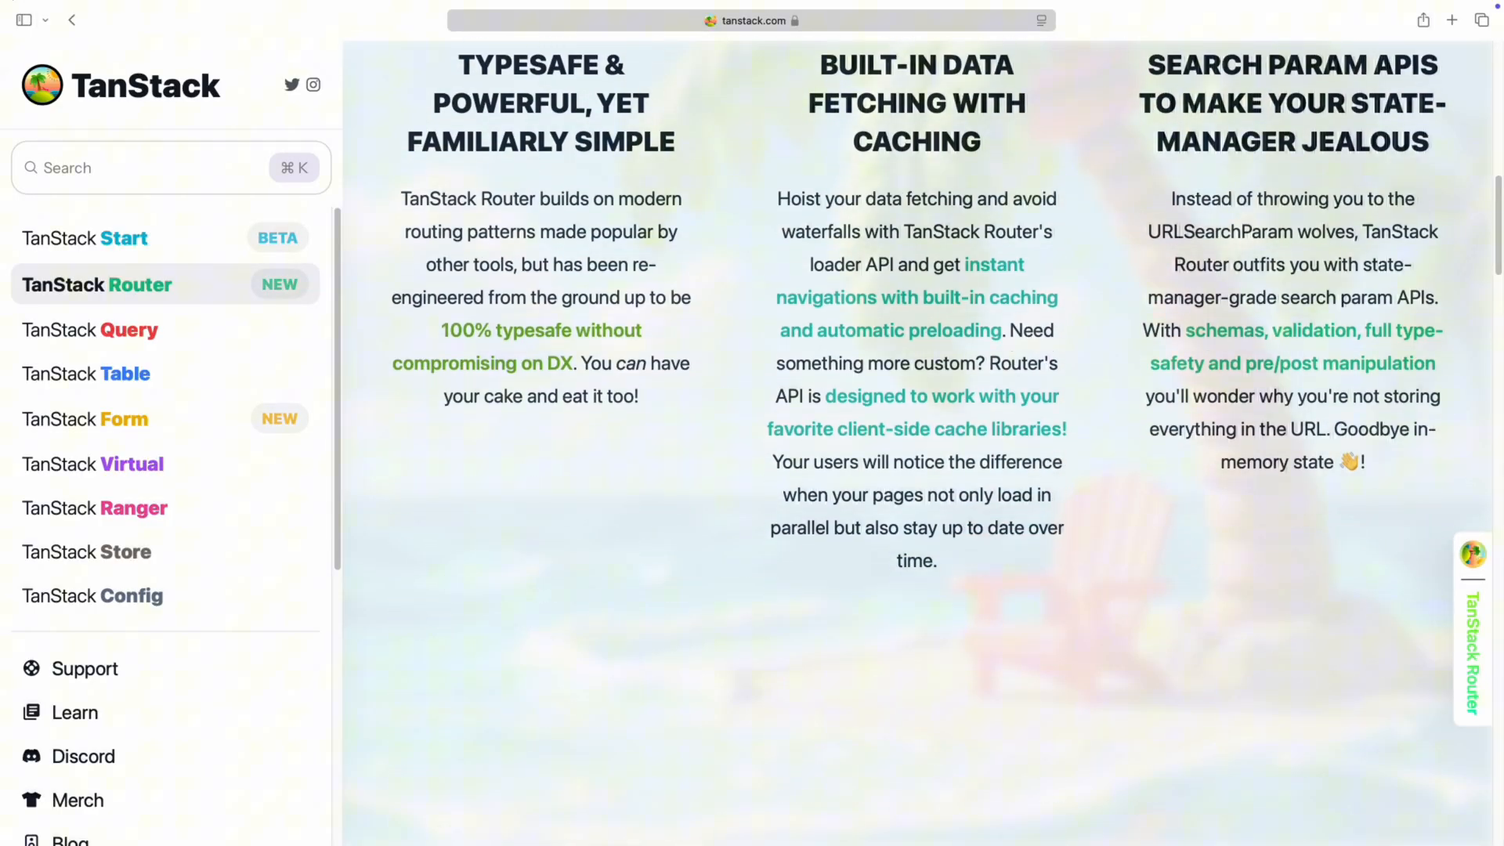
pyautogui.scroll(-3)
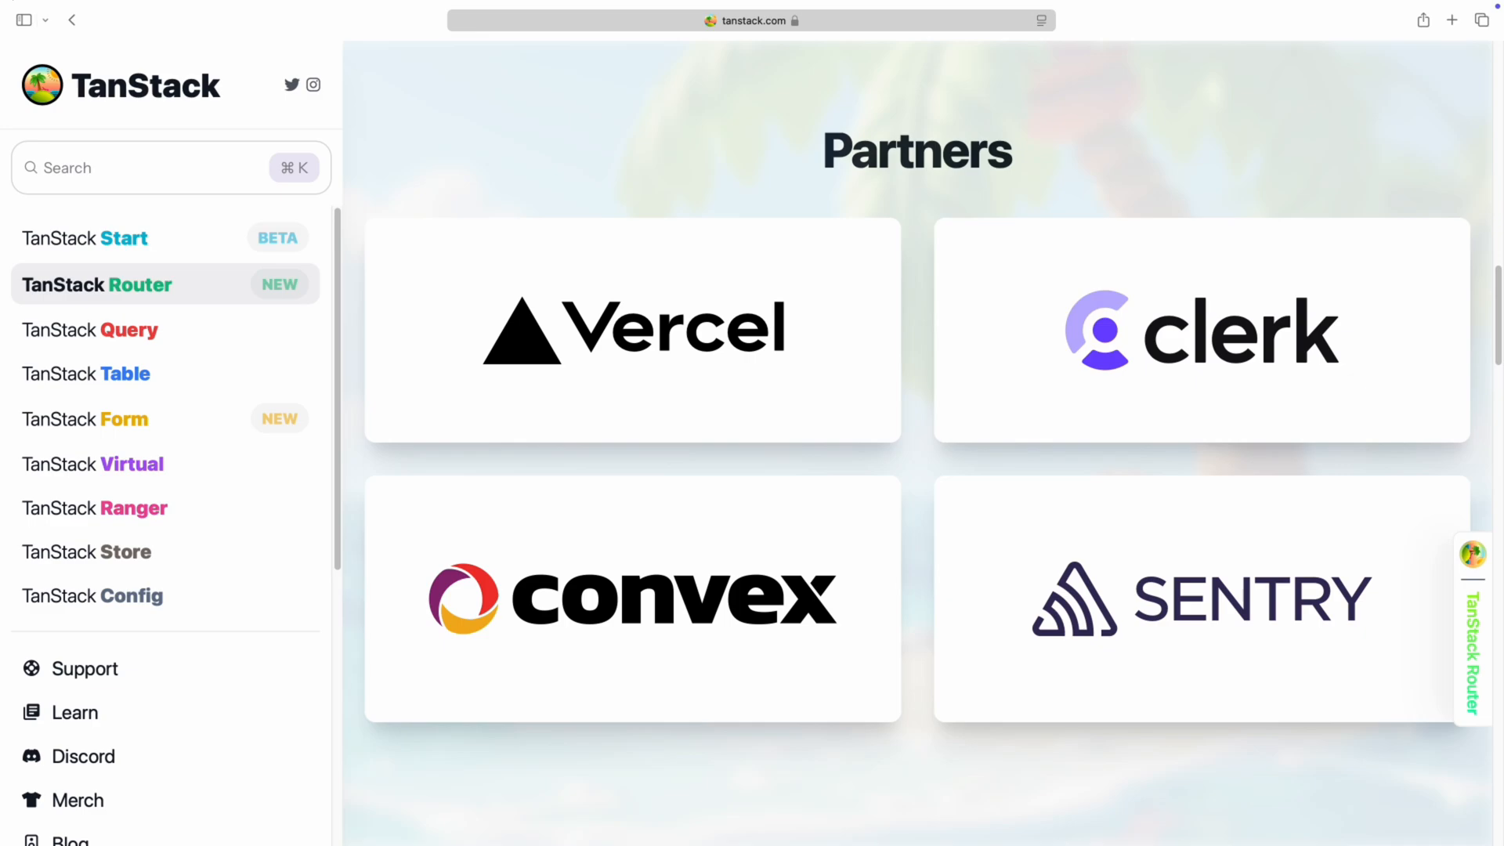
pyautogui.scroll(3)
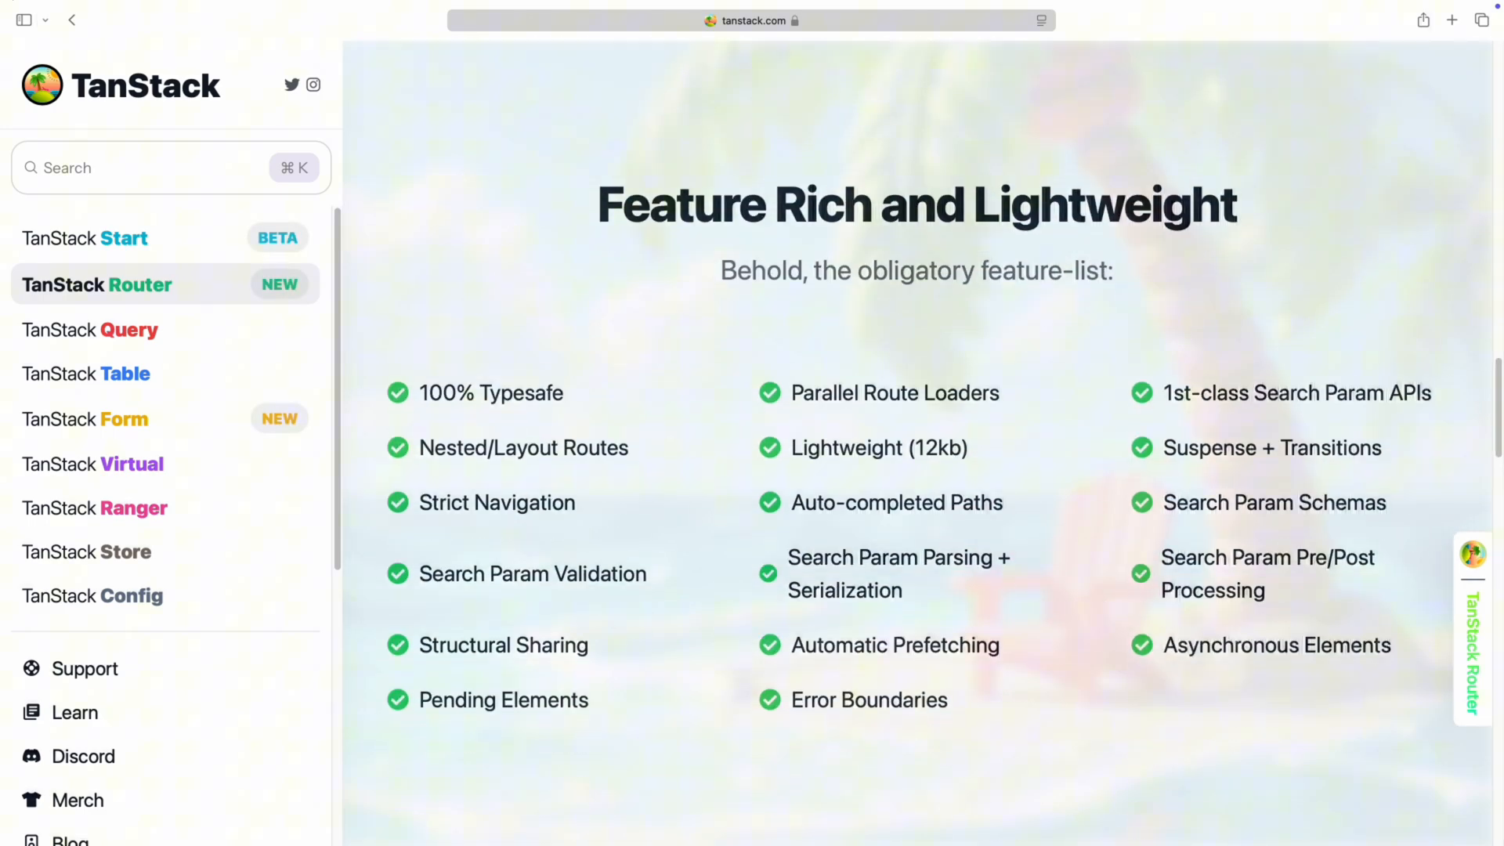
# Scroll the Router search params docs through the retainSearchParams root-route and file-route examples
pyautogui.scroll(-3)
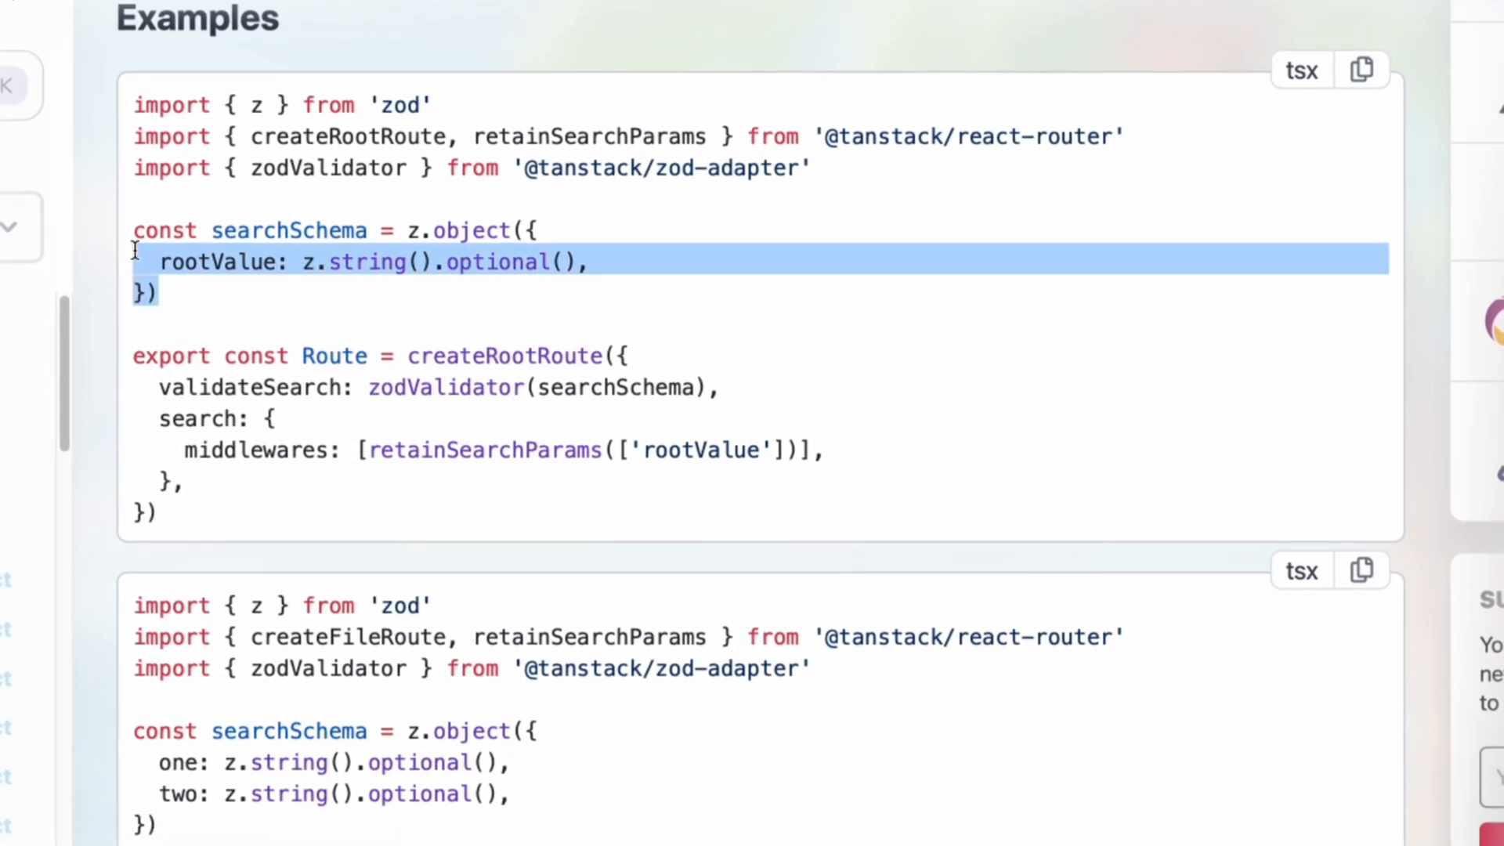
pyautogui.scroll(-3)
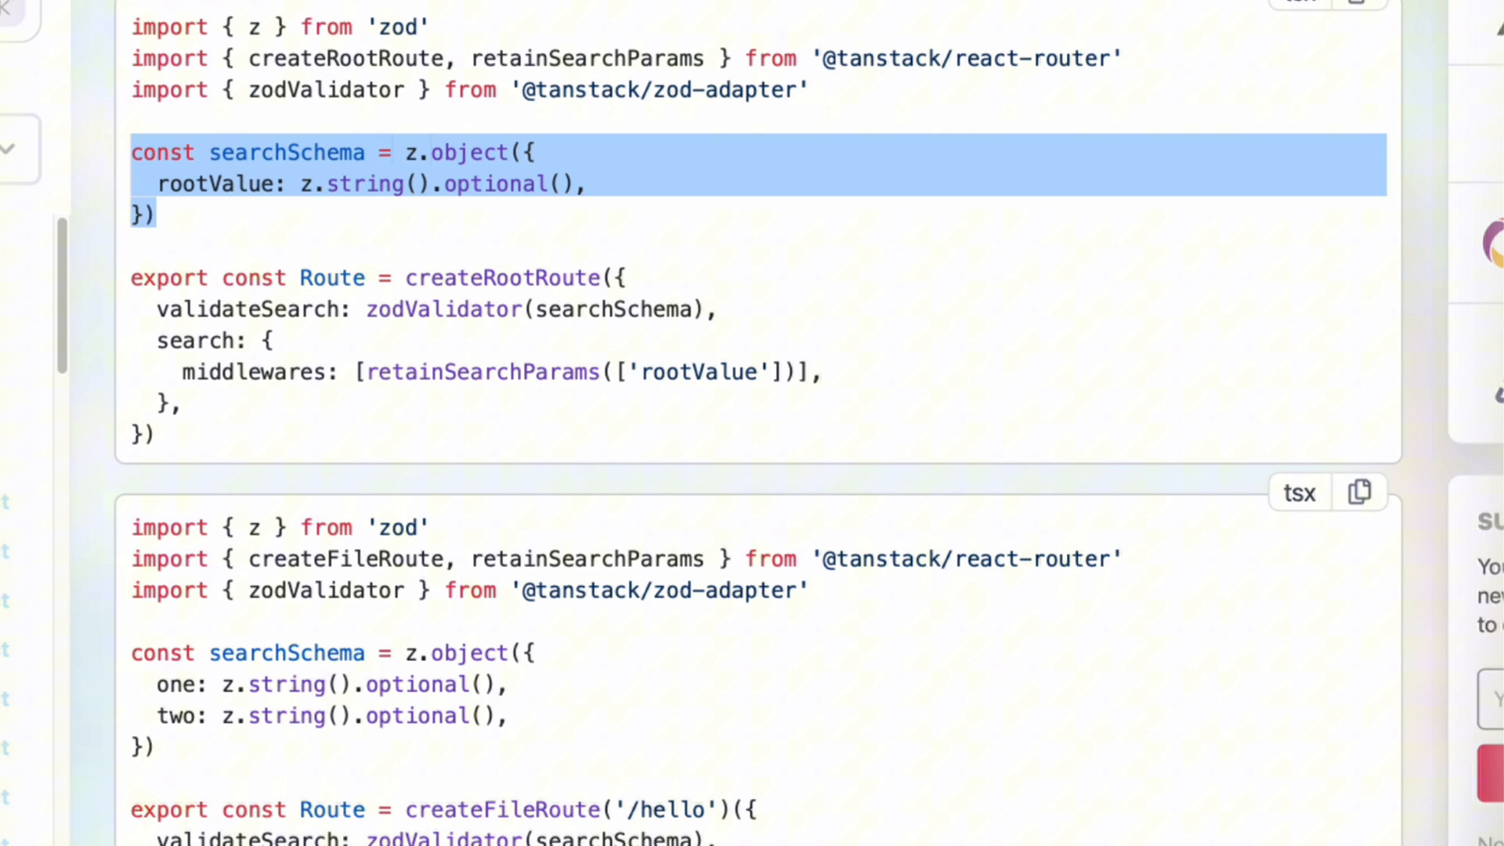
pyautogui.scroll(-3)
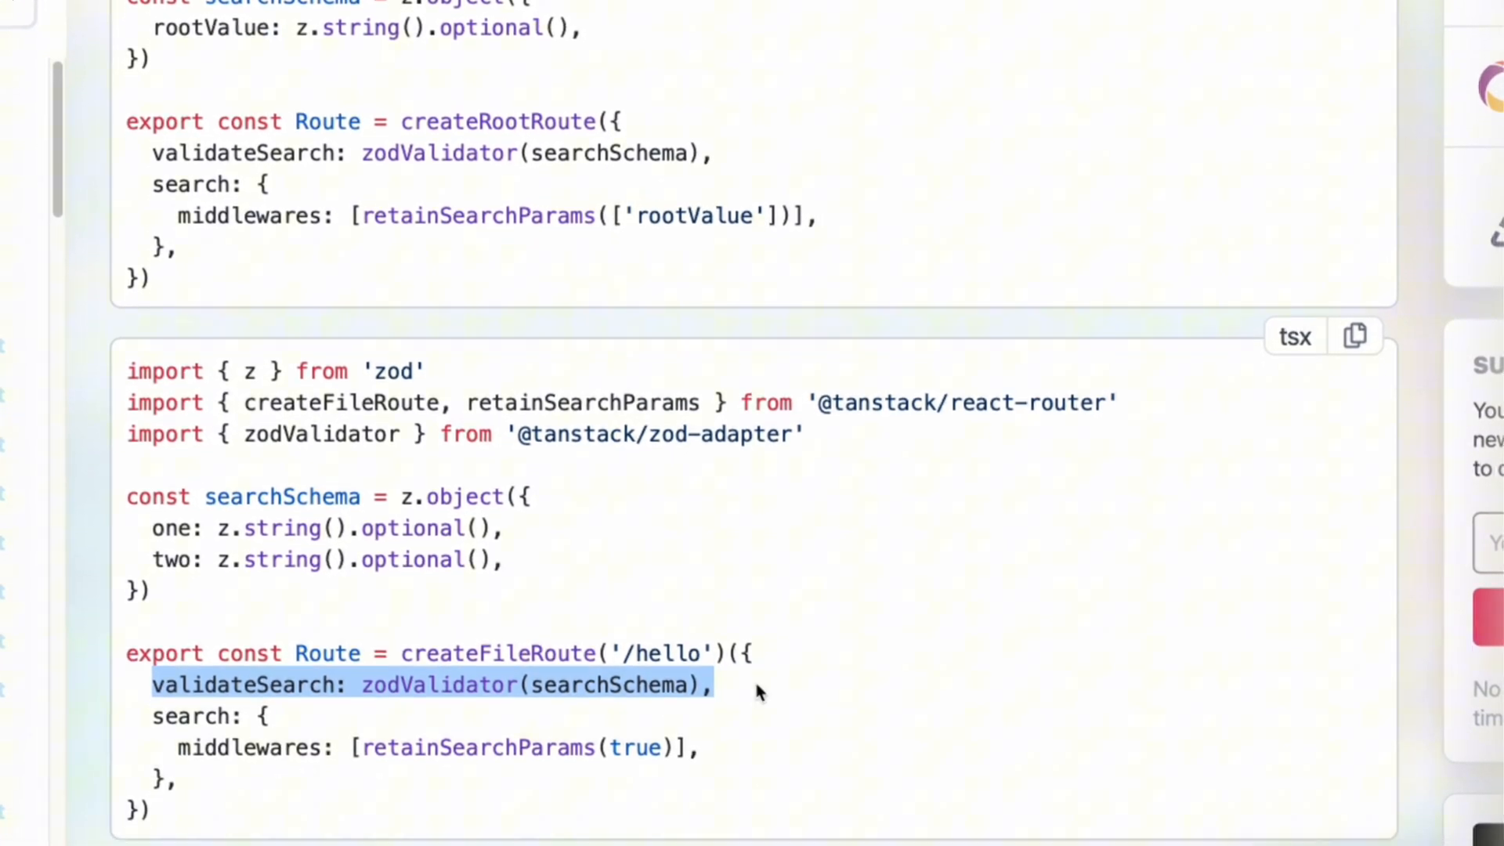
pyautogui.scroll(-3)
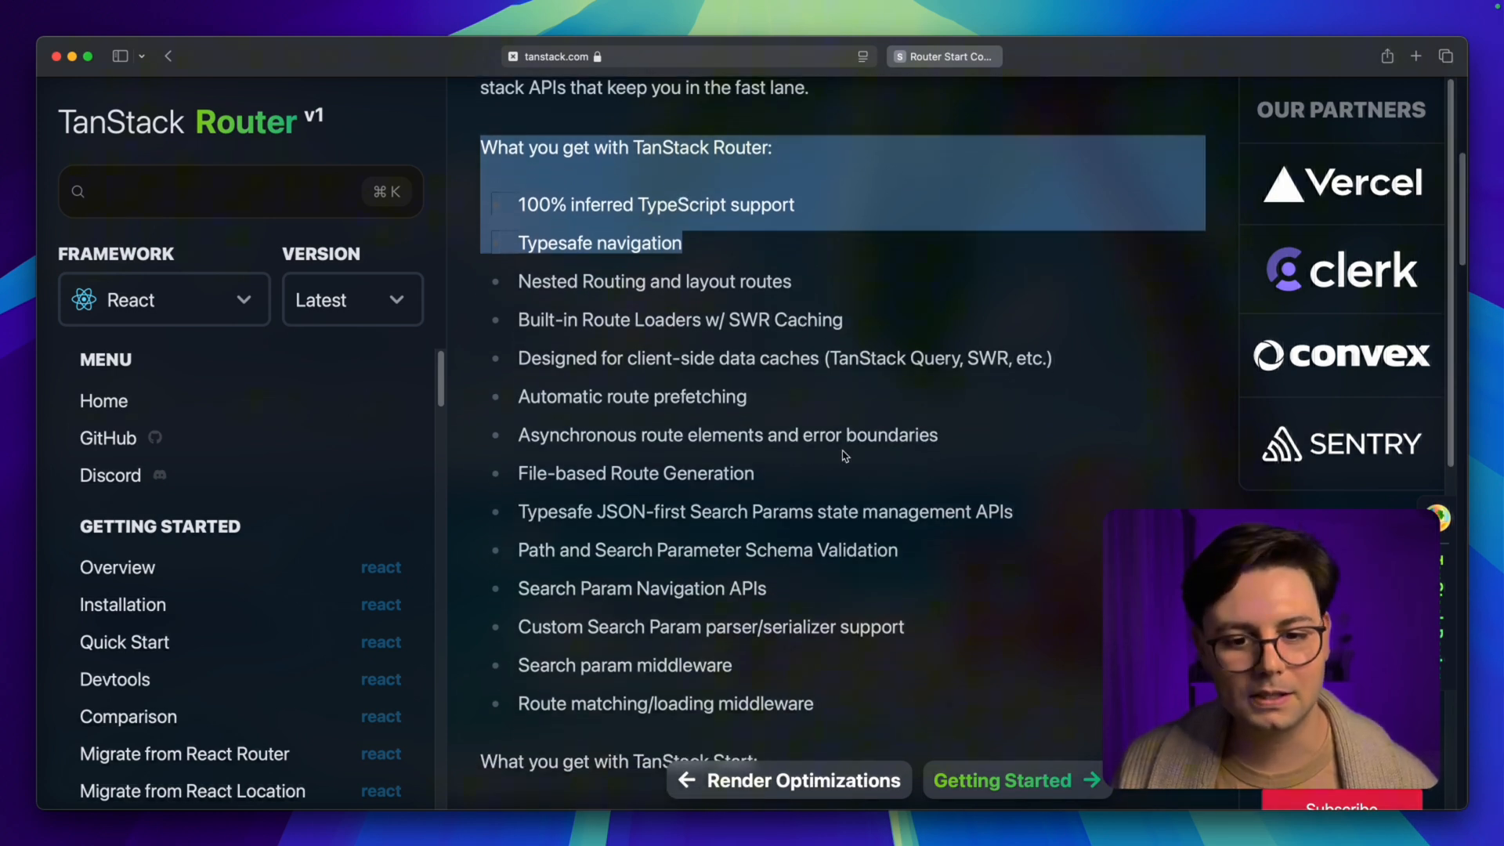
# Scroll the Router docs overview to read the 'What you get' list
pyautogui.scroll(-3)
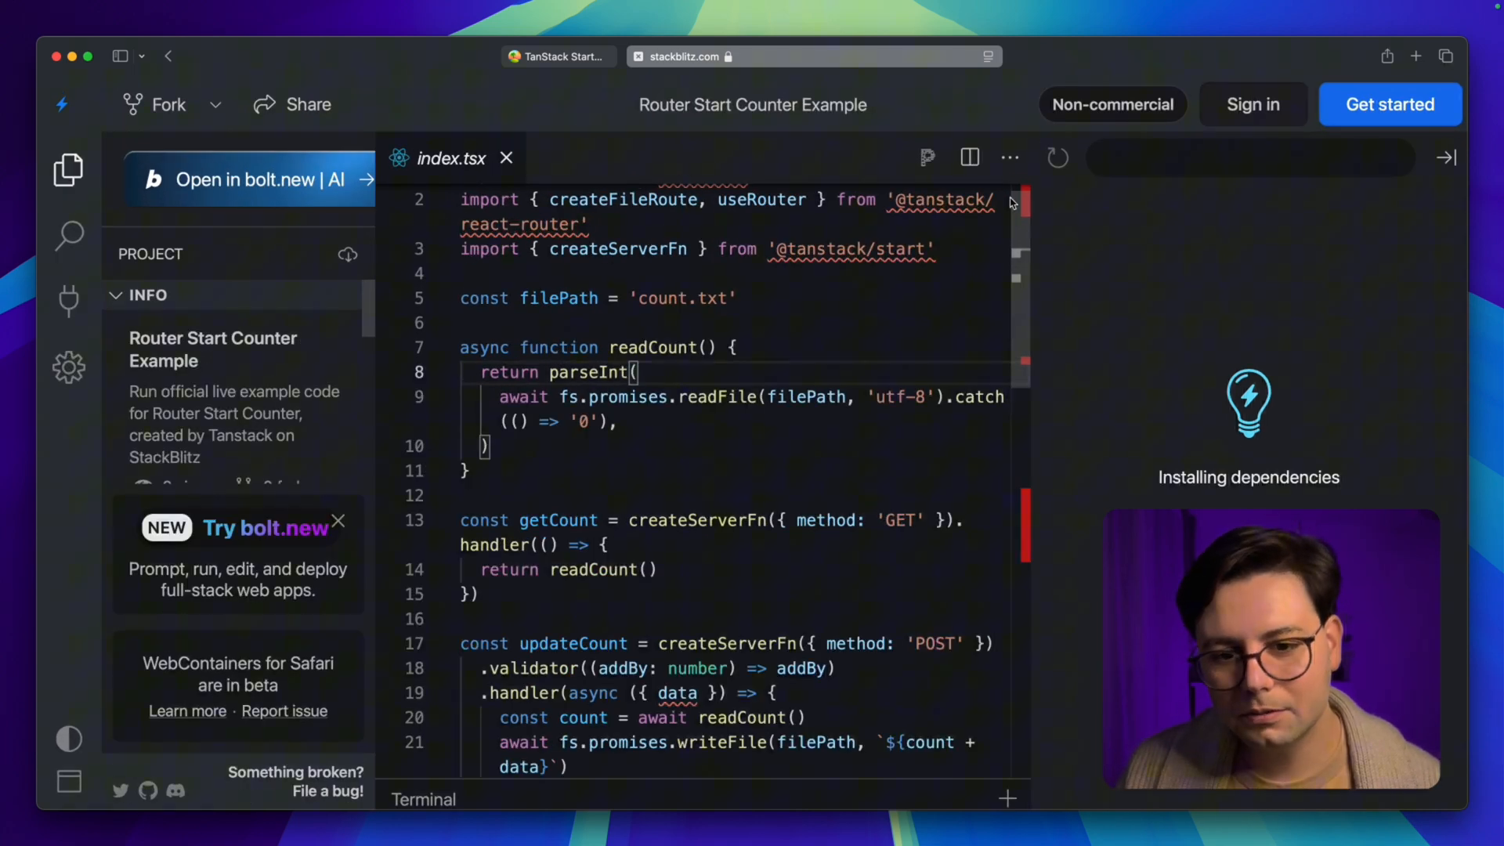
pyautogui.scroll(-3)
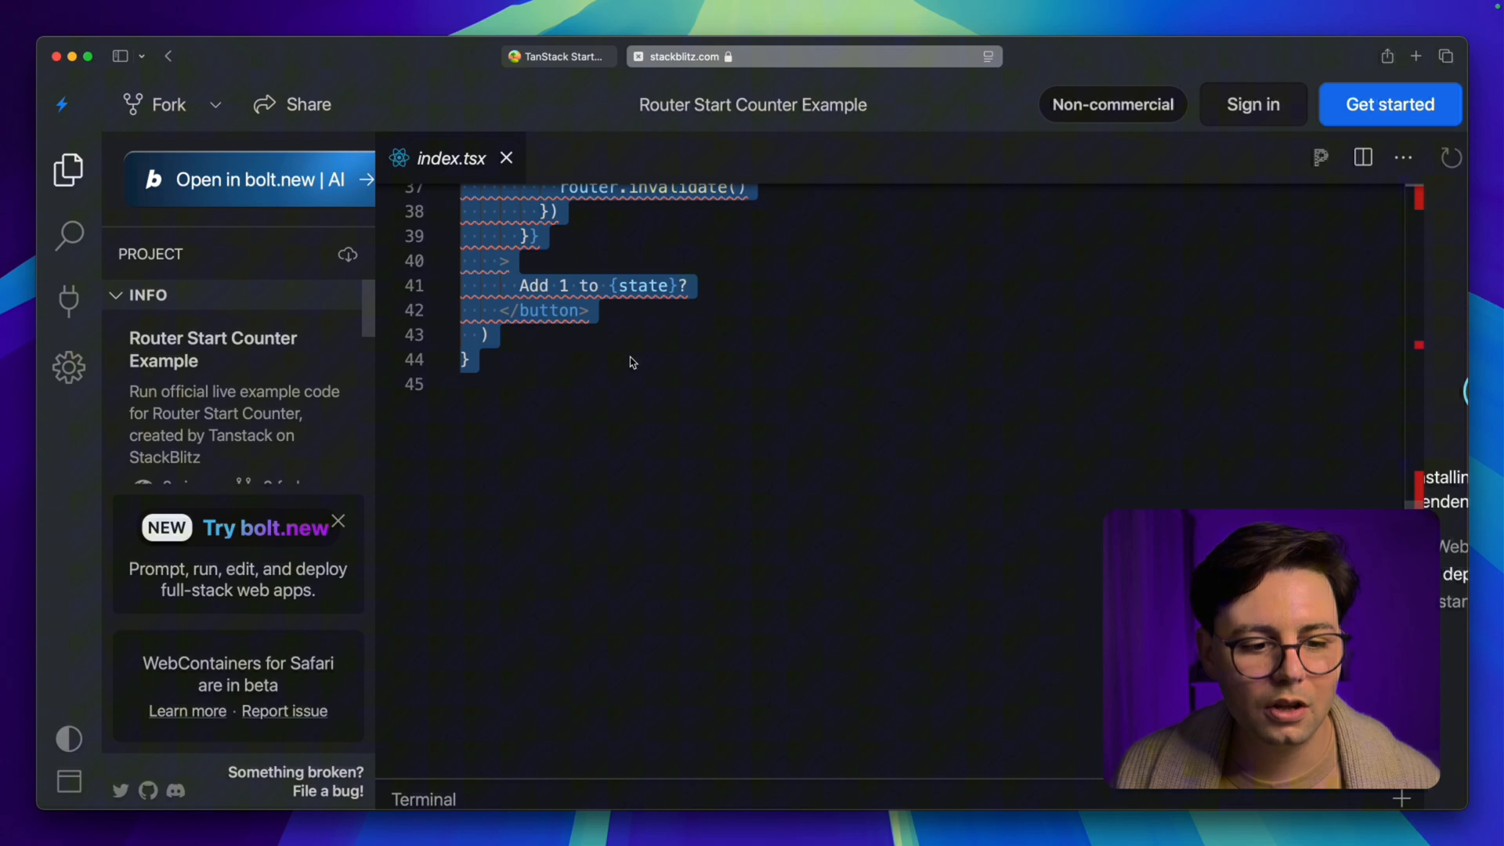
pyautogui.scroll(3)
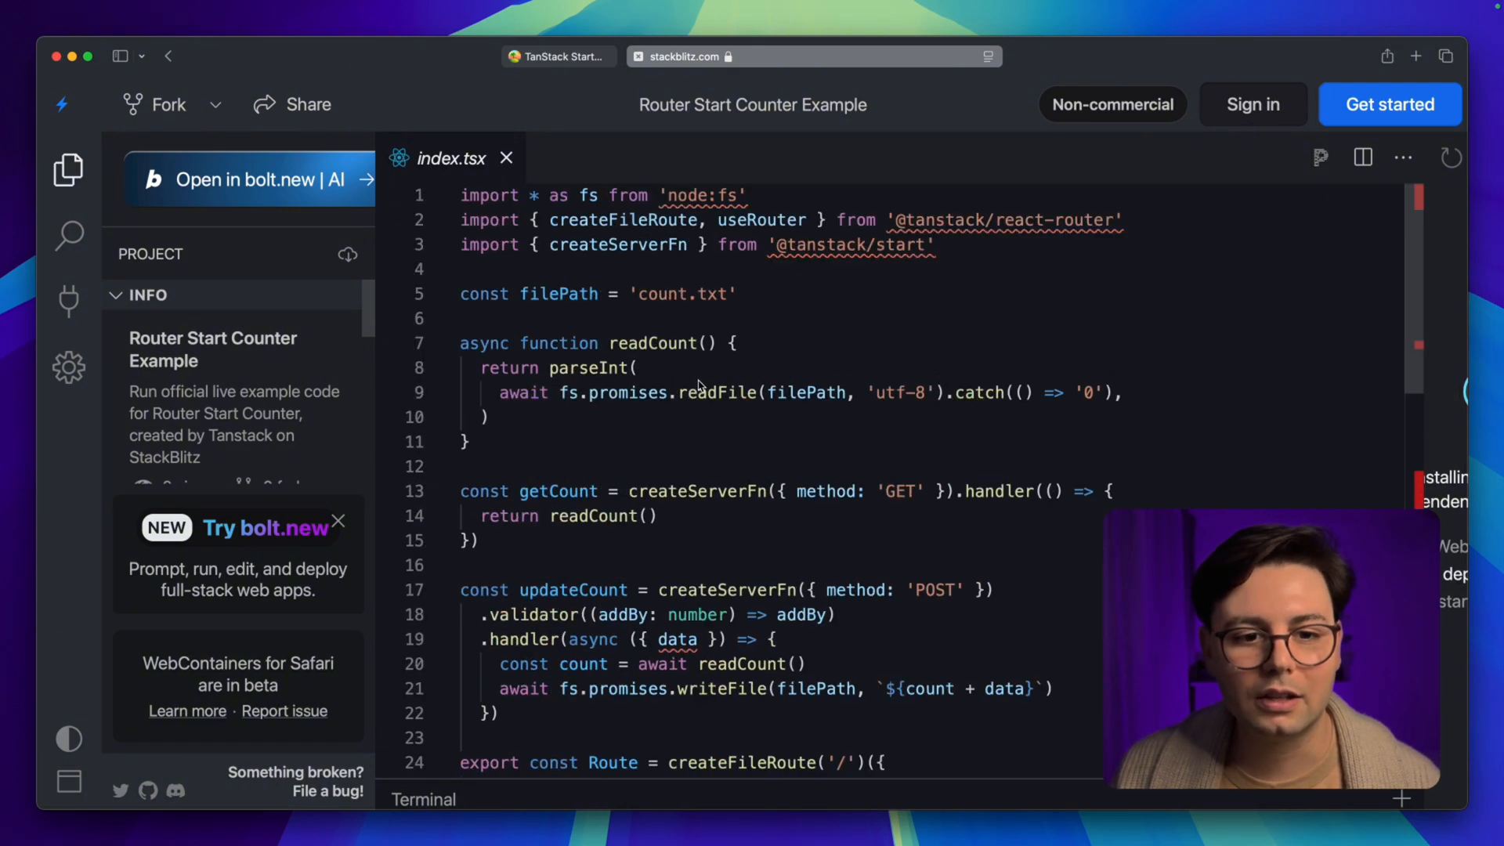
pyautogui.scroll(-3)
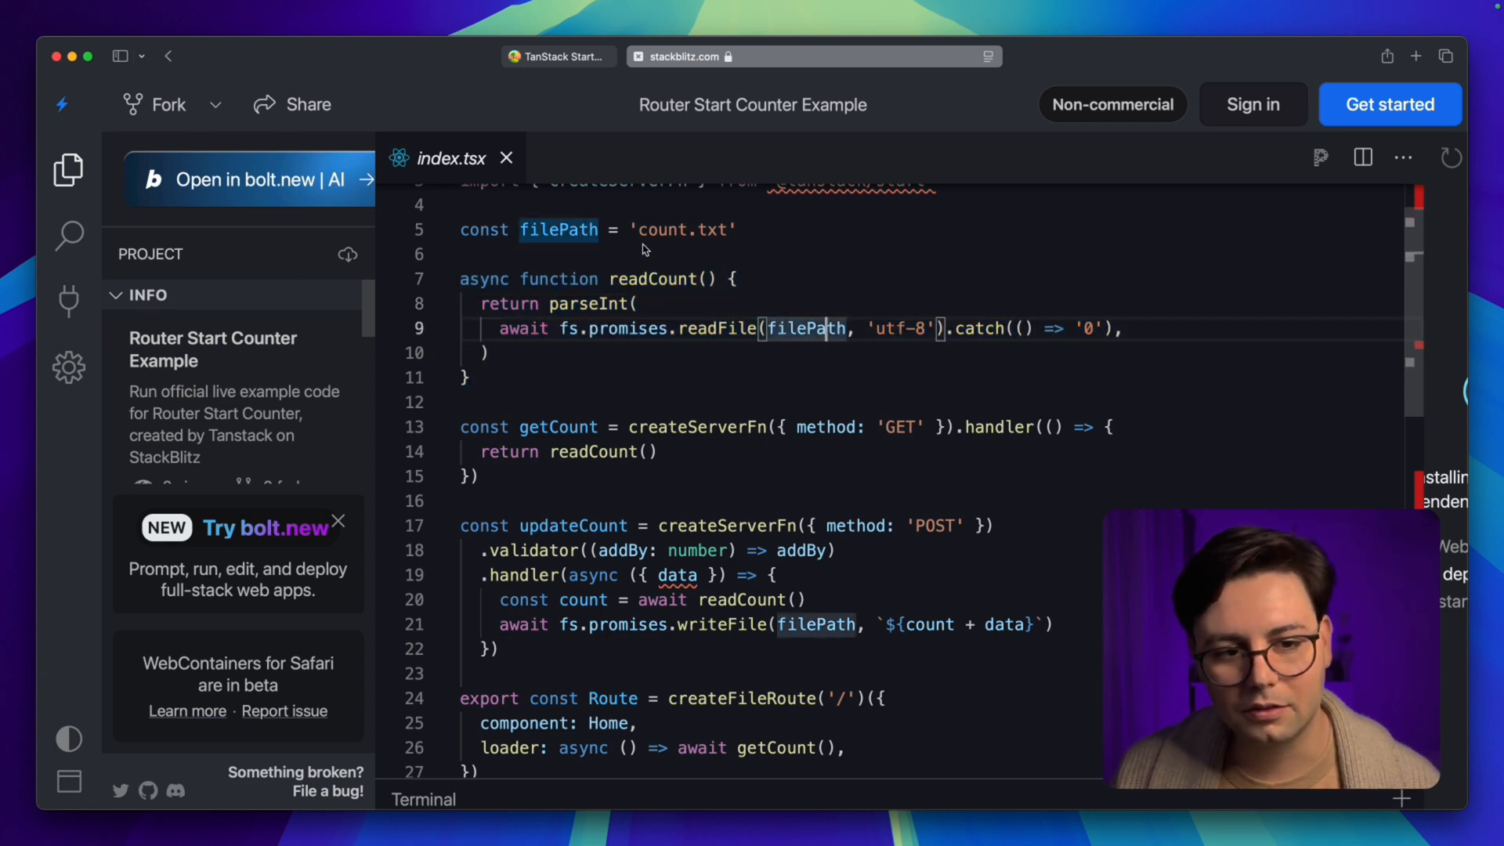
pyautogui.doubleClick(681, 229)
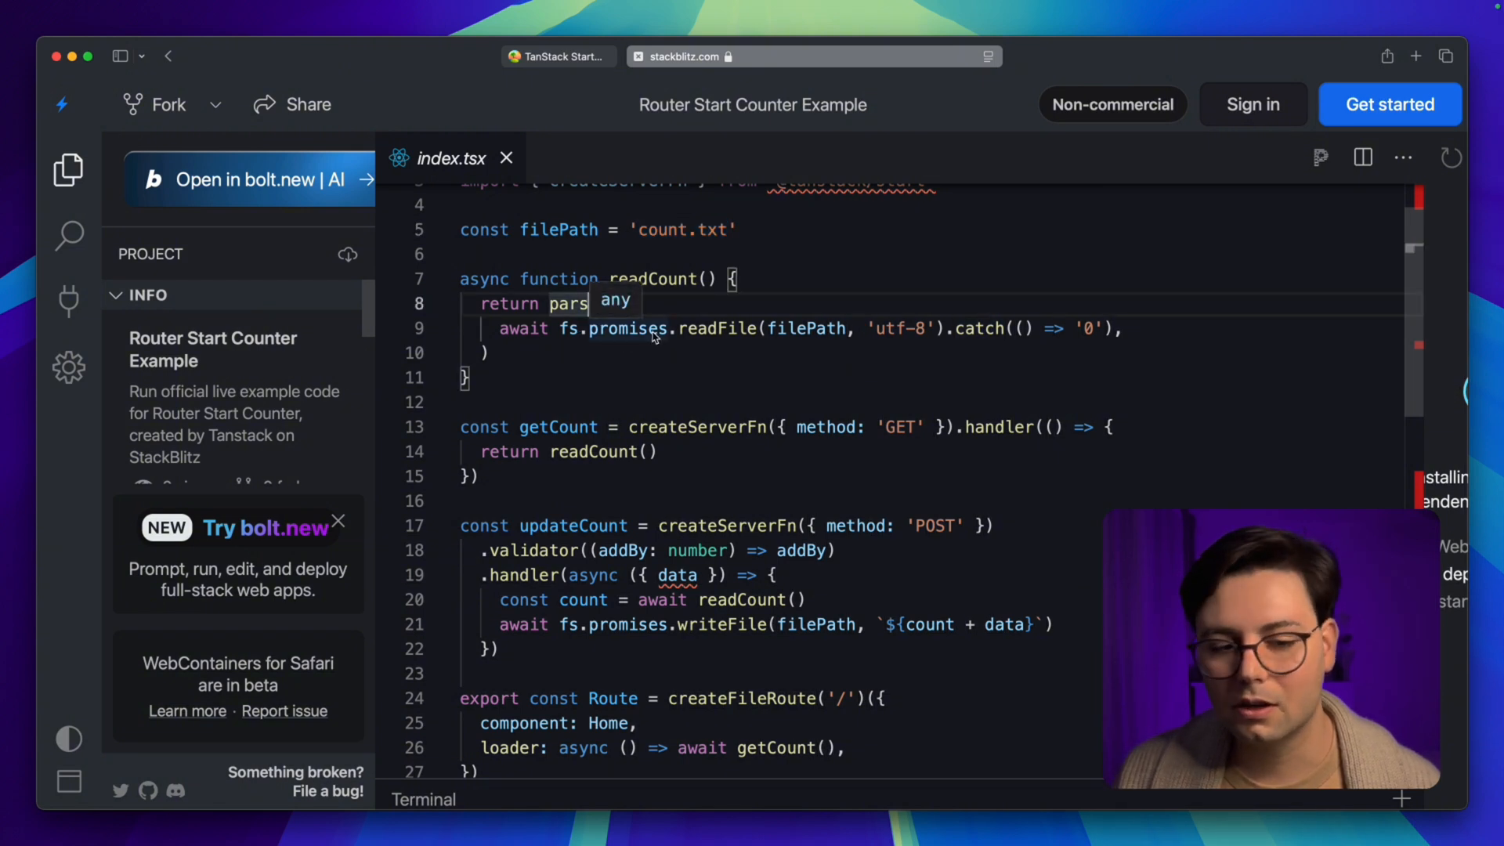
pyautogui.scroll(-3)
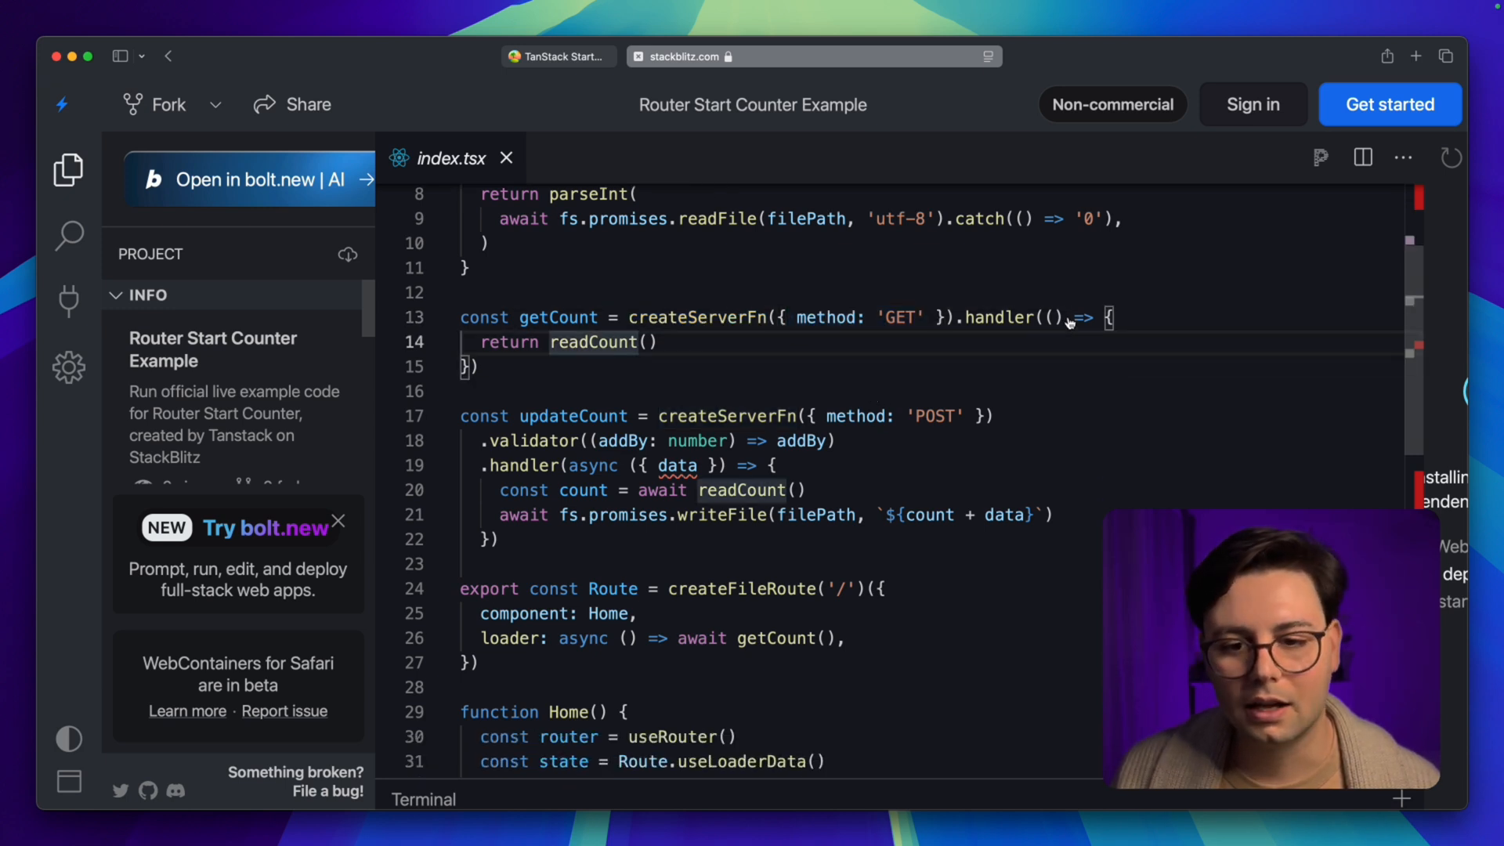
pyautogui.doubleClick(592, 344)
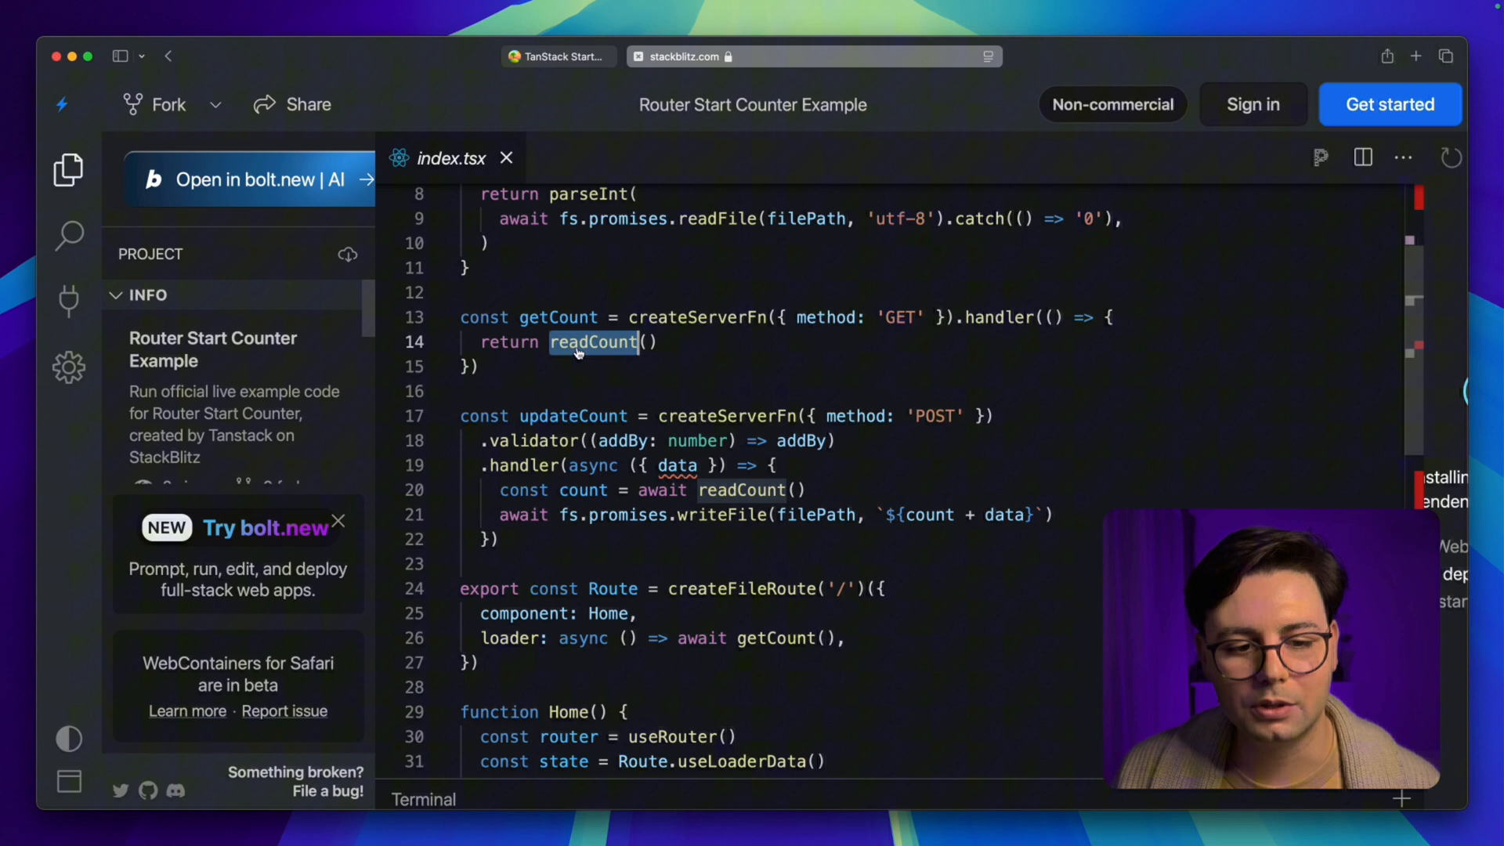
pyautogui.scroll(-3)
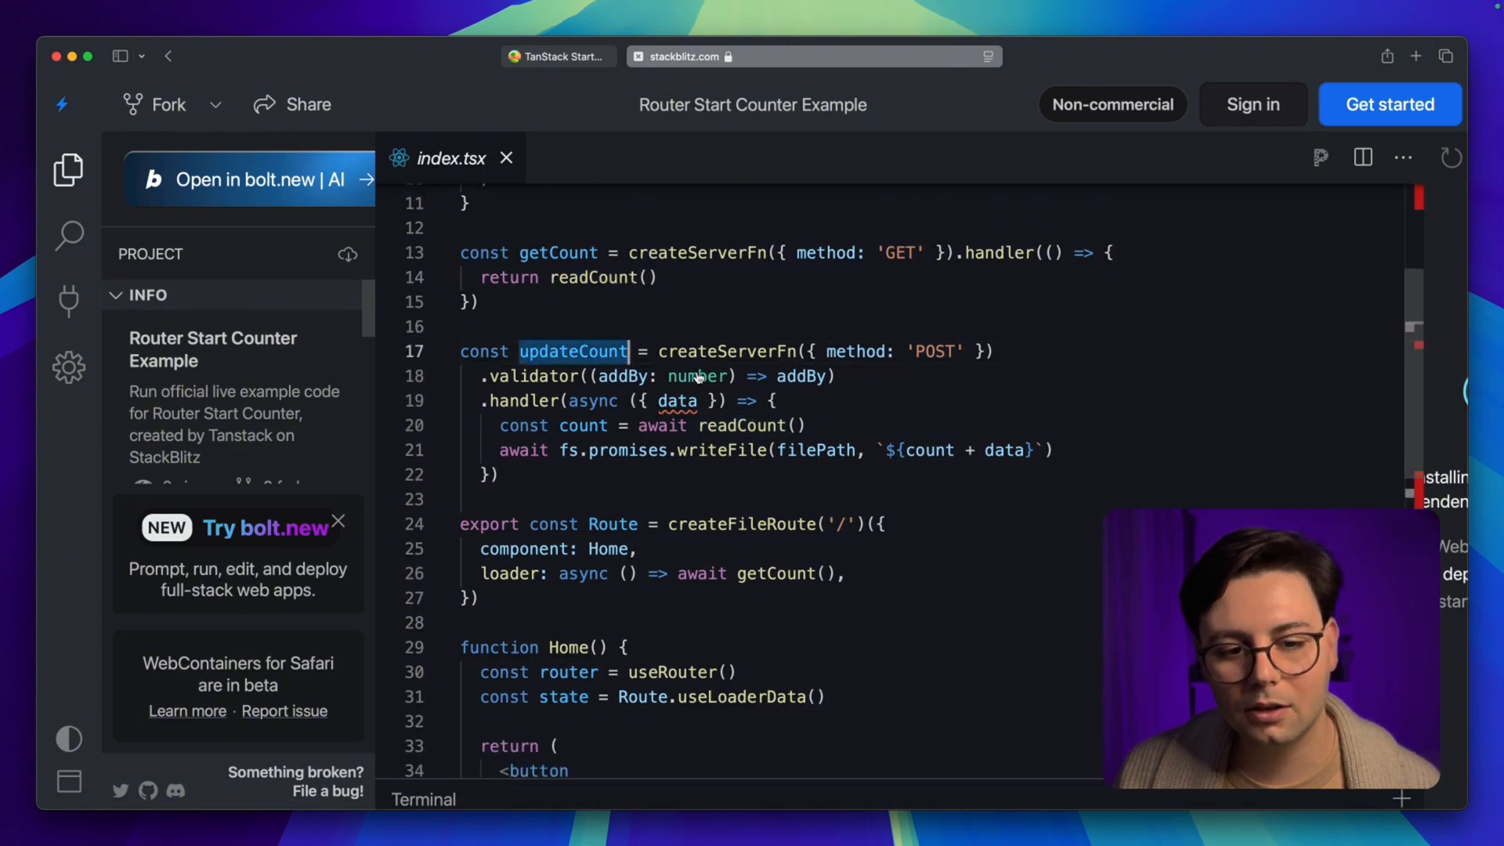
pyautogui.doubleClick(727, 351)
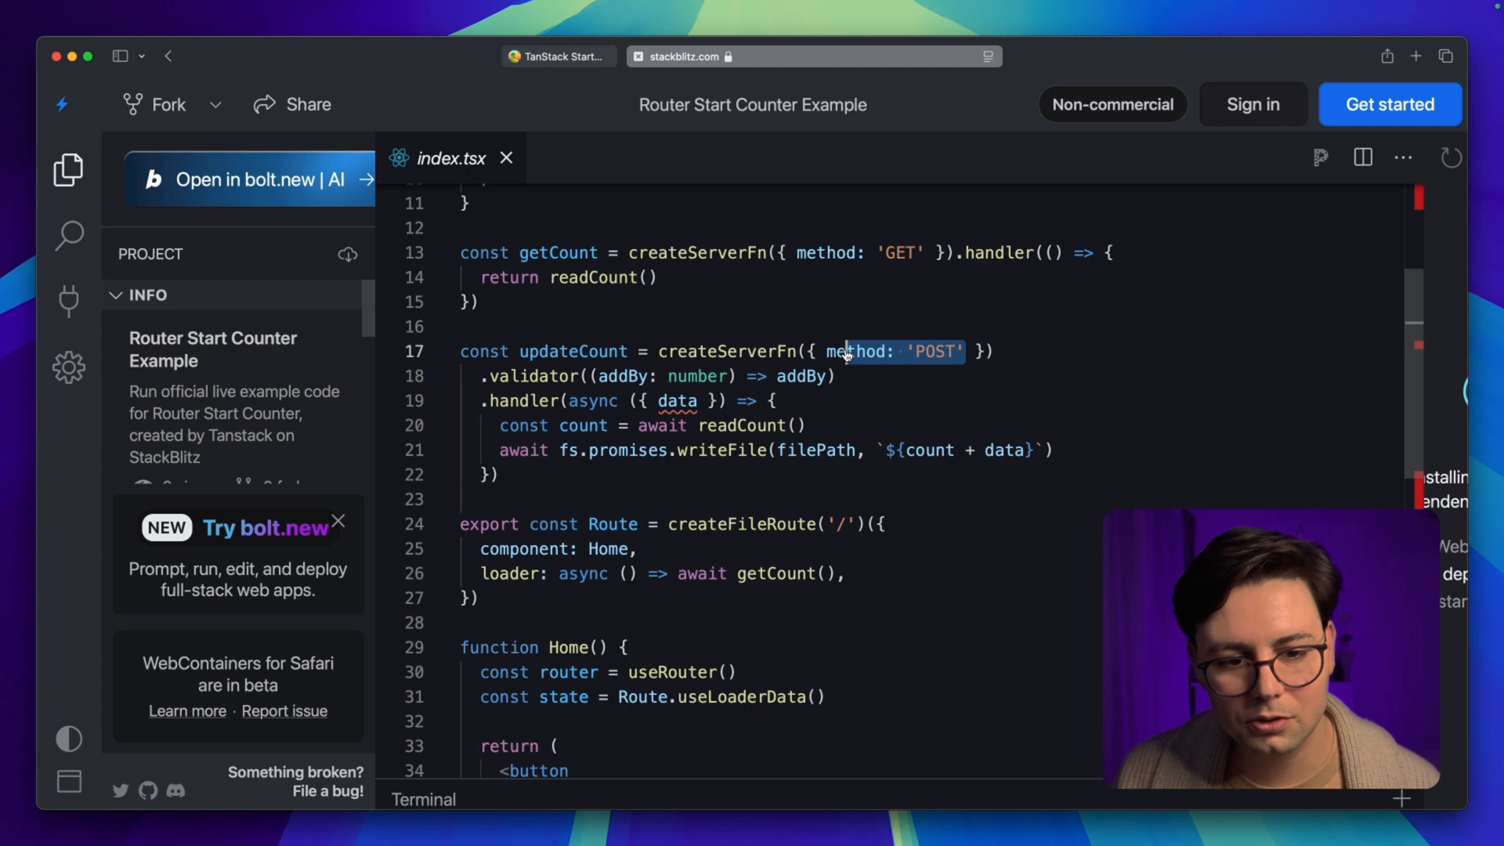
pyautogui.scroll(-3)
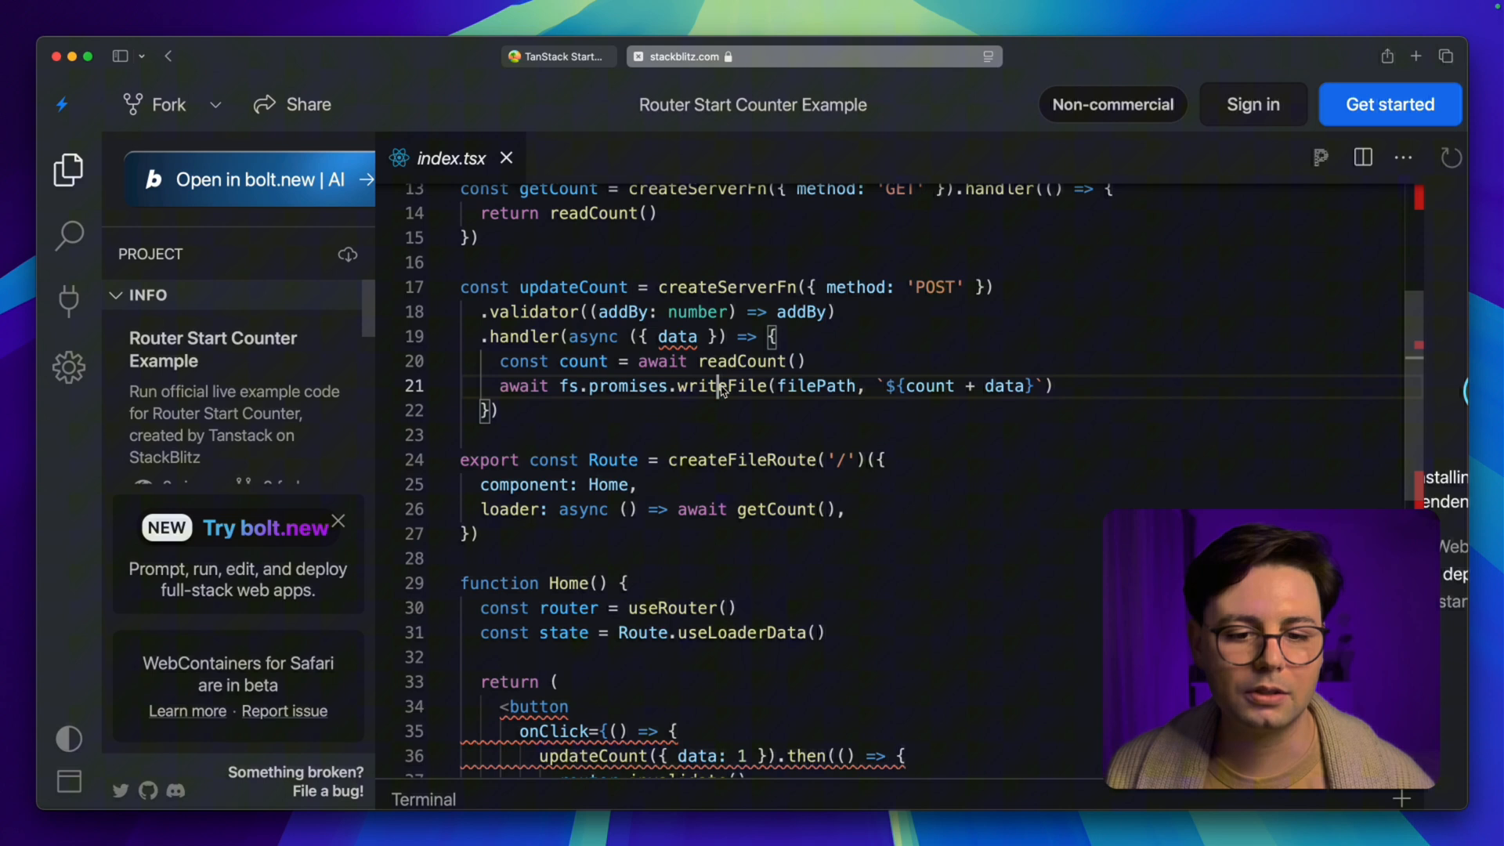
pyautogui.scroll(-3)
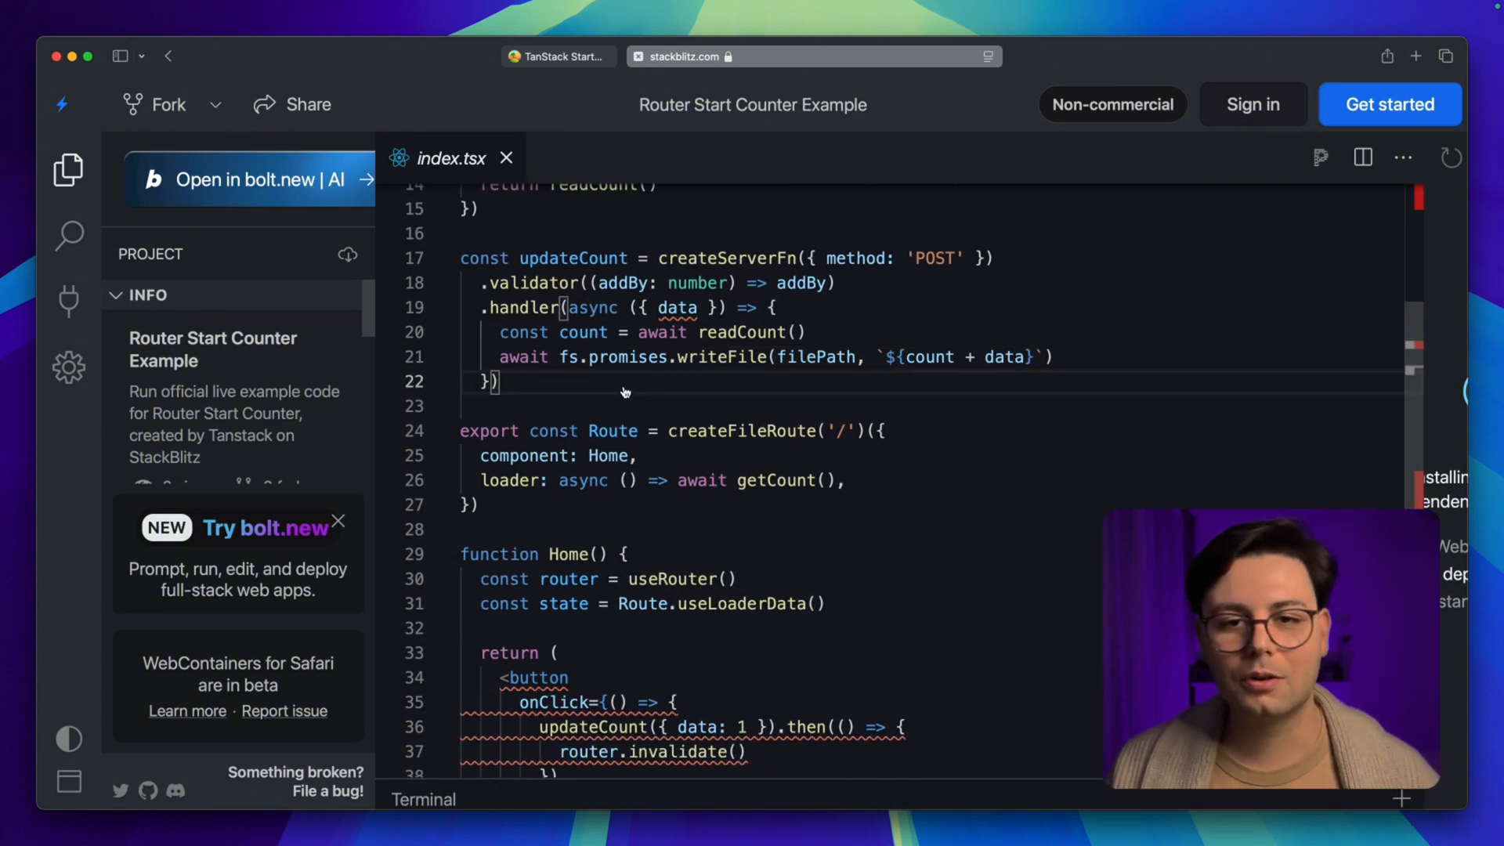
pyautogui.scroll(-3)
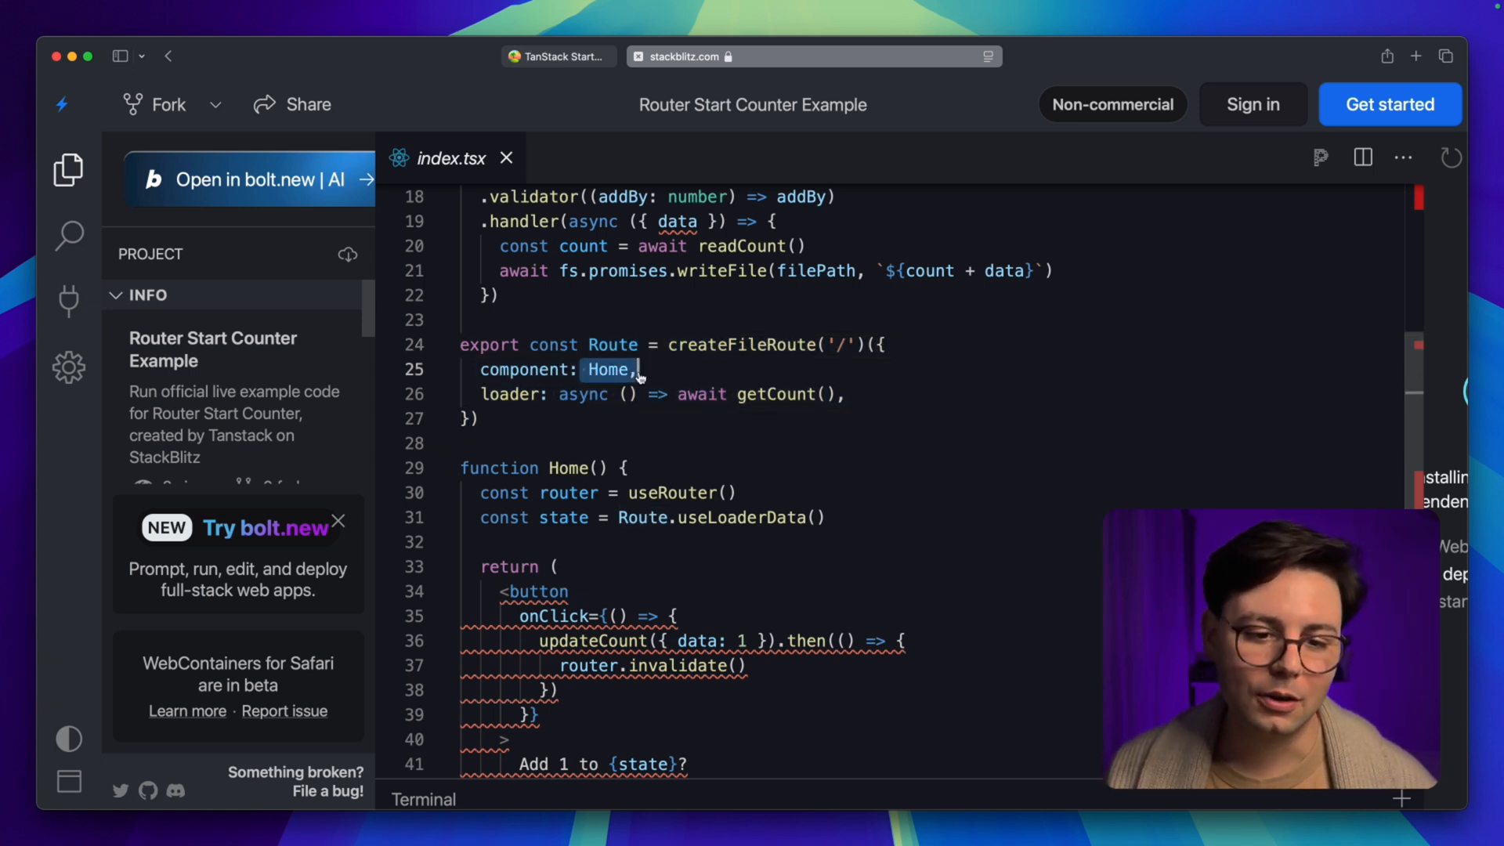
pyautogui.scroll(-3)
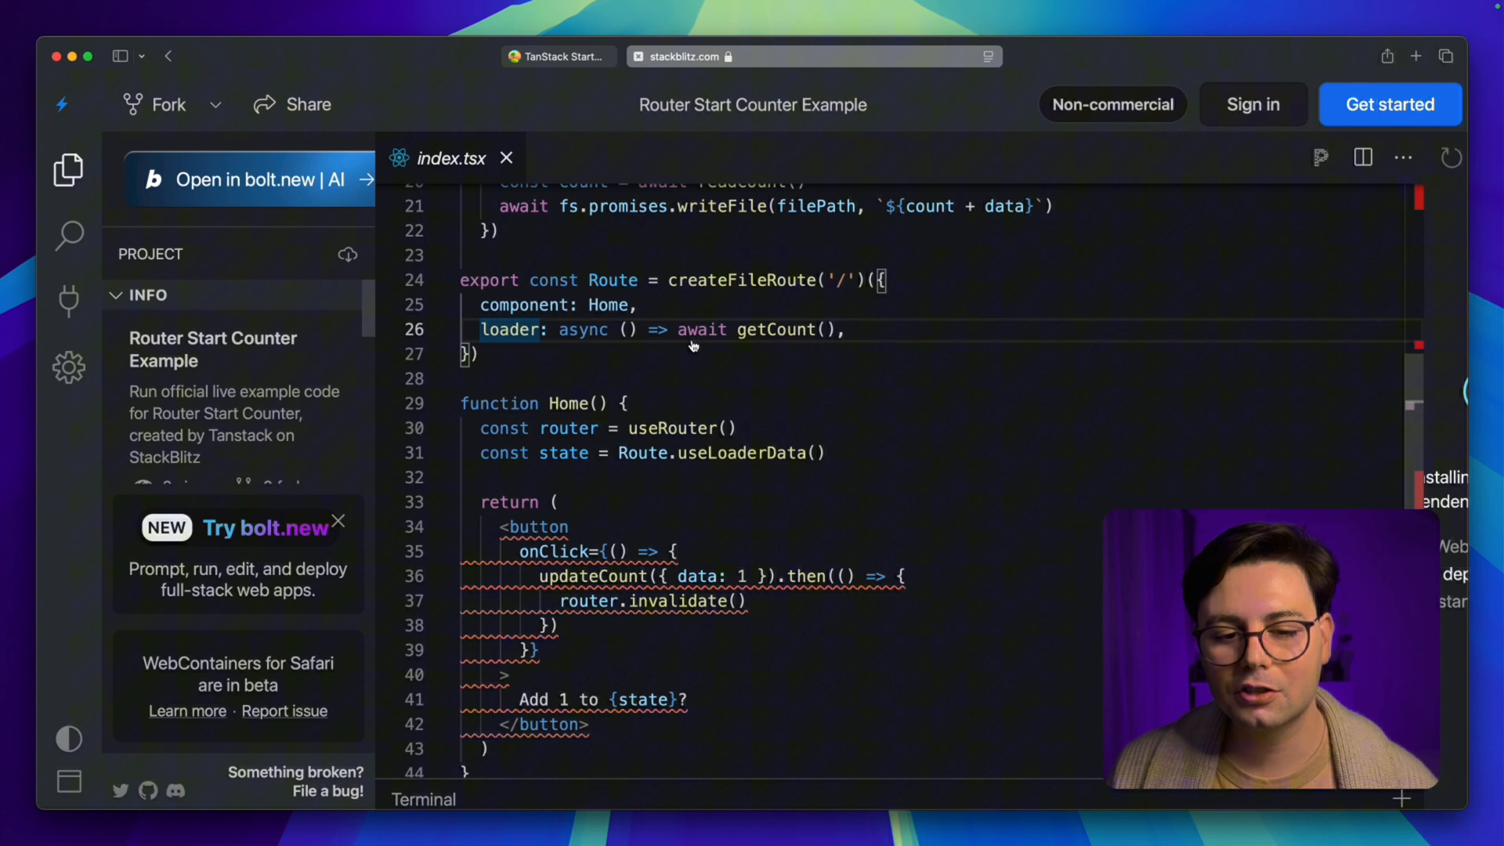
pyautogui.moveTo(774, 329)
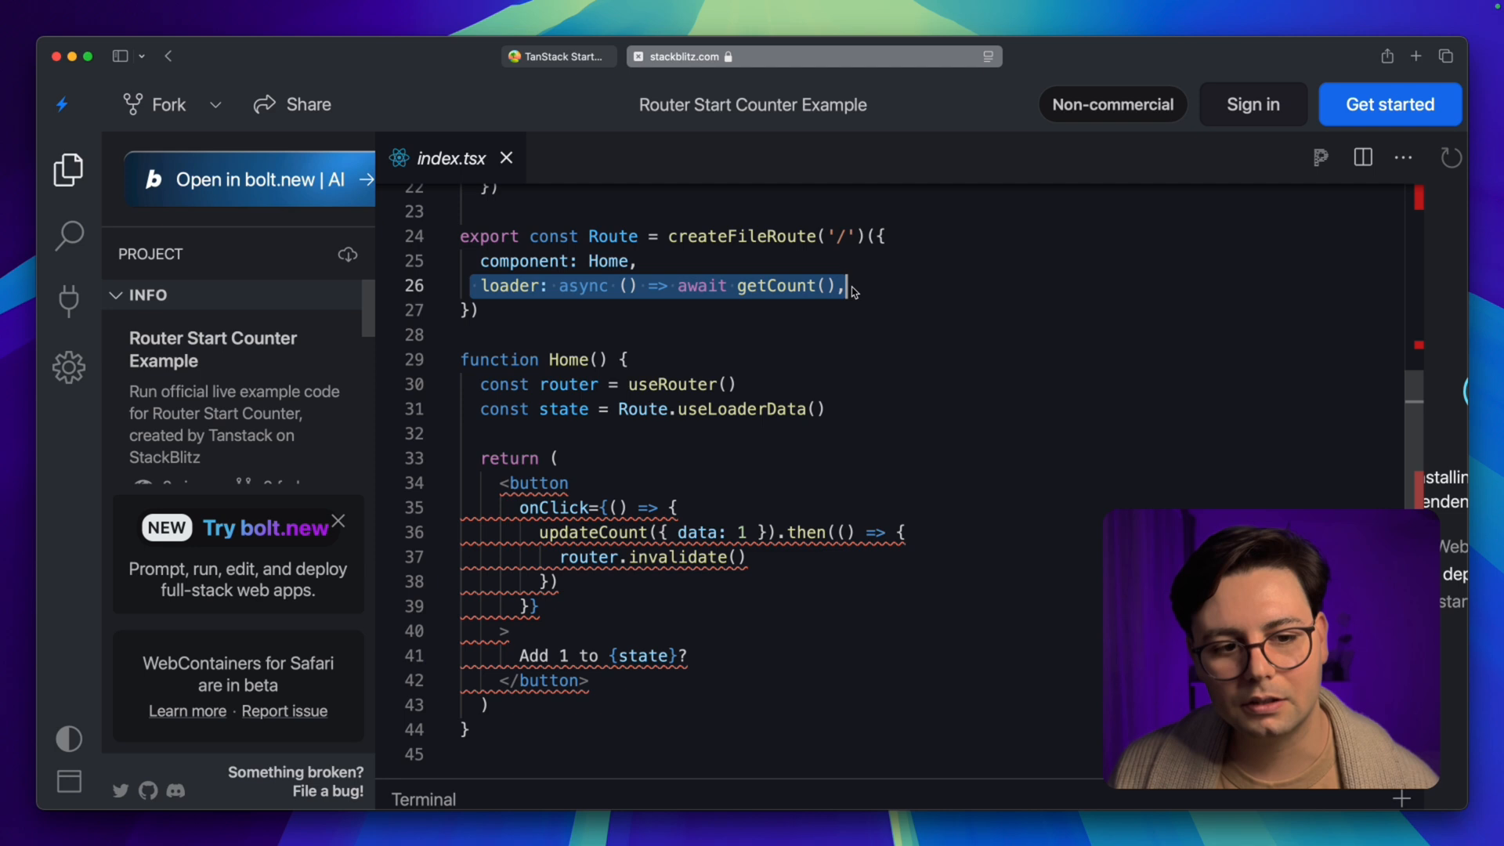
pyautogui.click(513, 409)
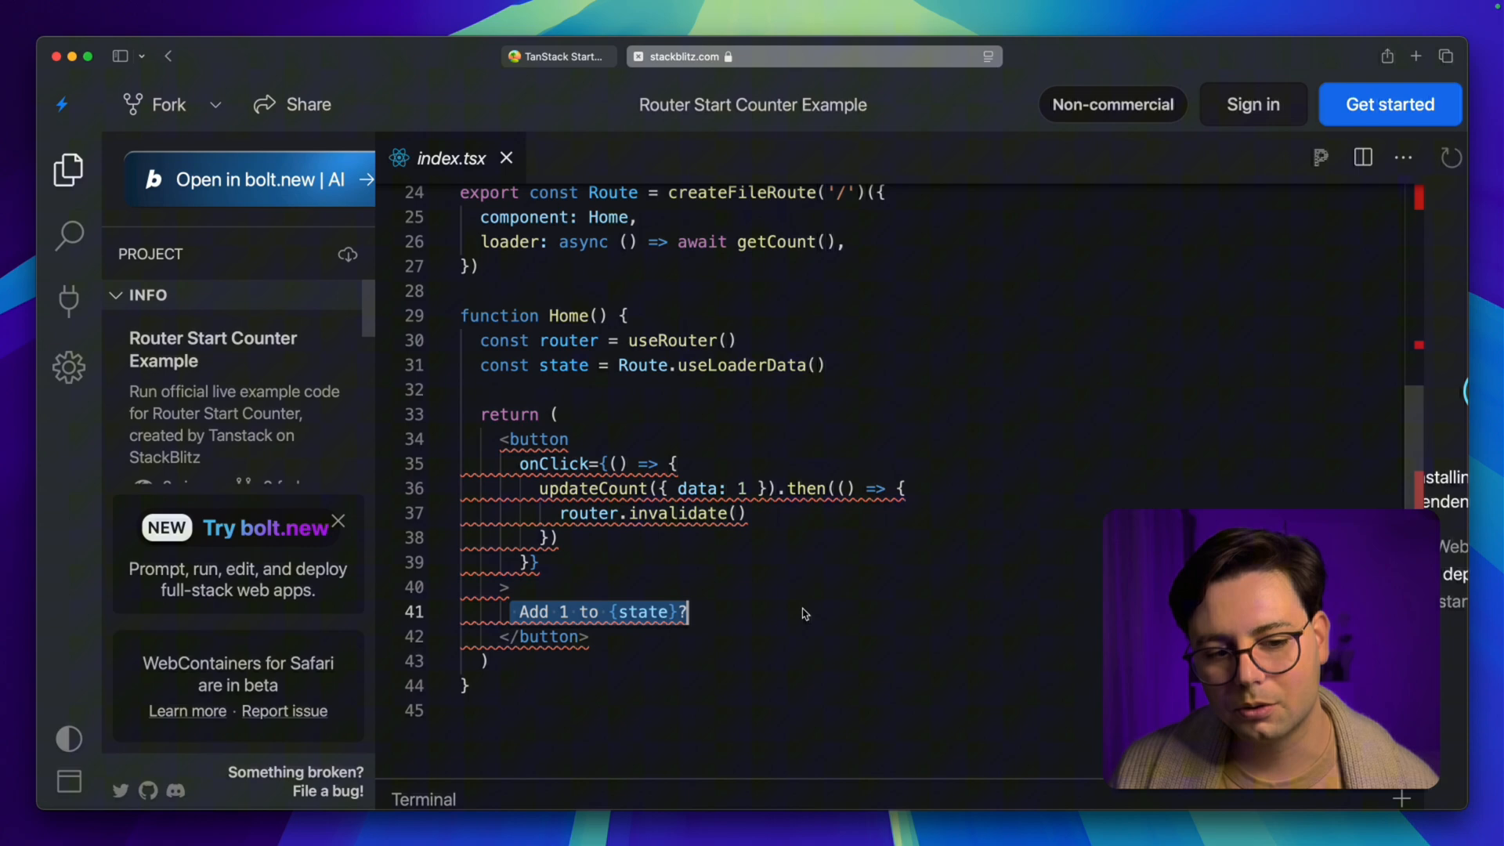
pyautogui.scroll(3)
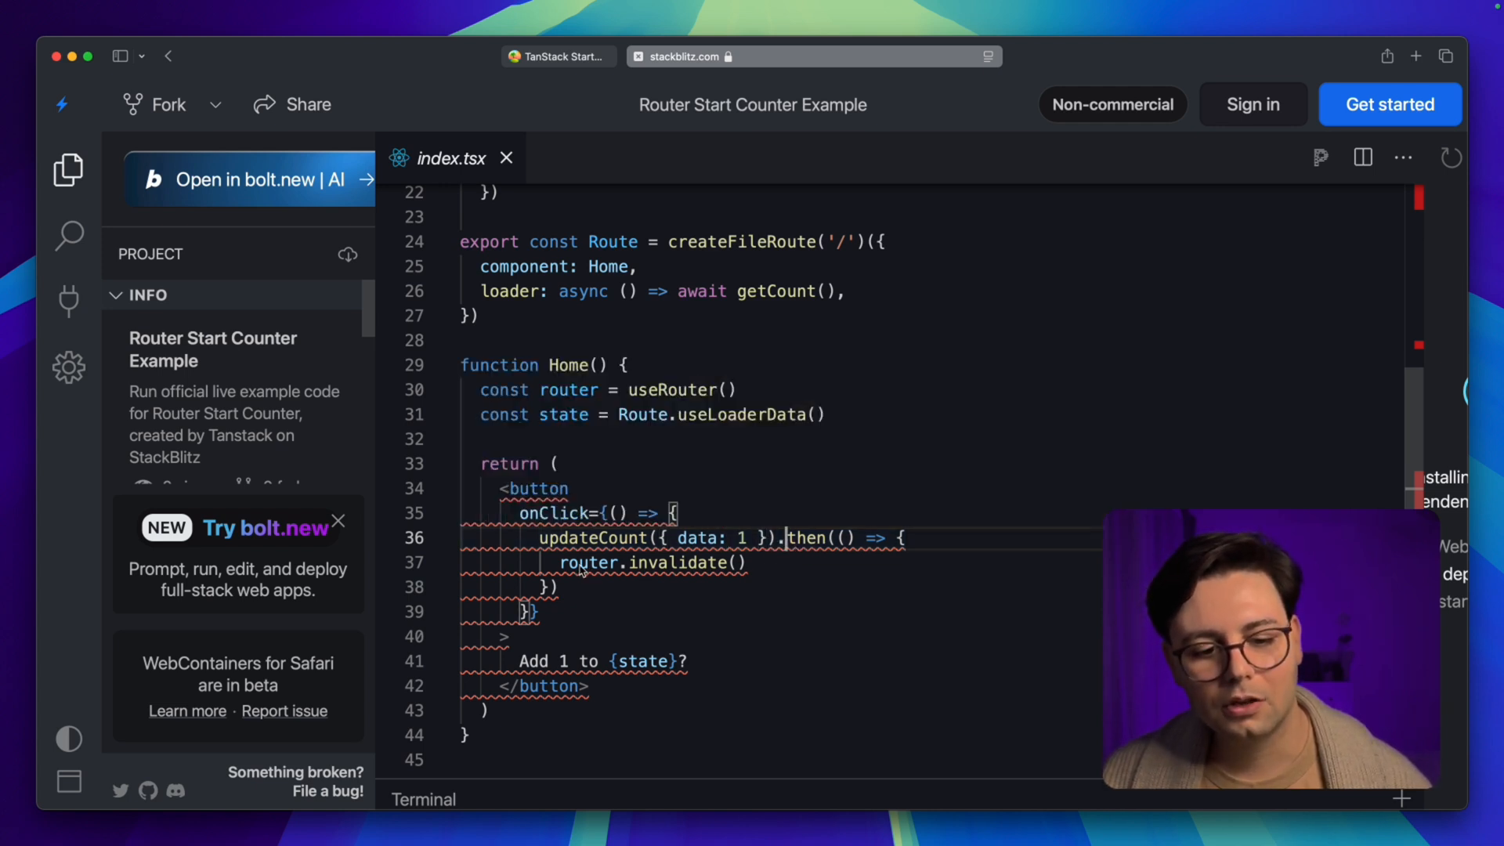
pyautogui.doubleClick(652, 562)
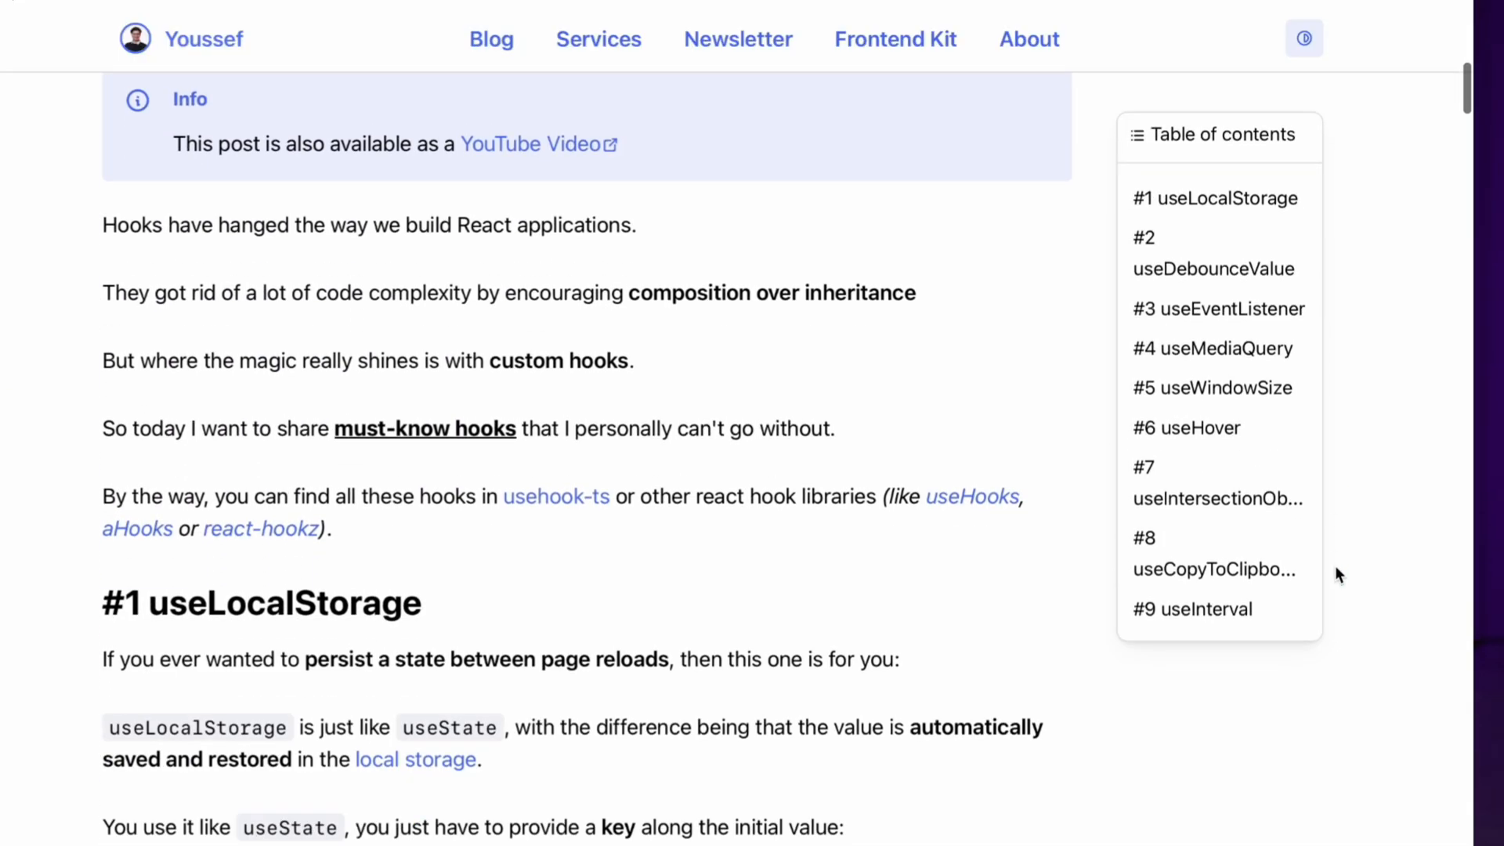
# Scroll the React hooks blog post alongside its table of contents
pyautogui.scroll(-3)
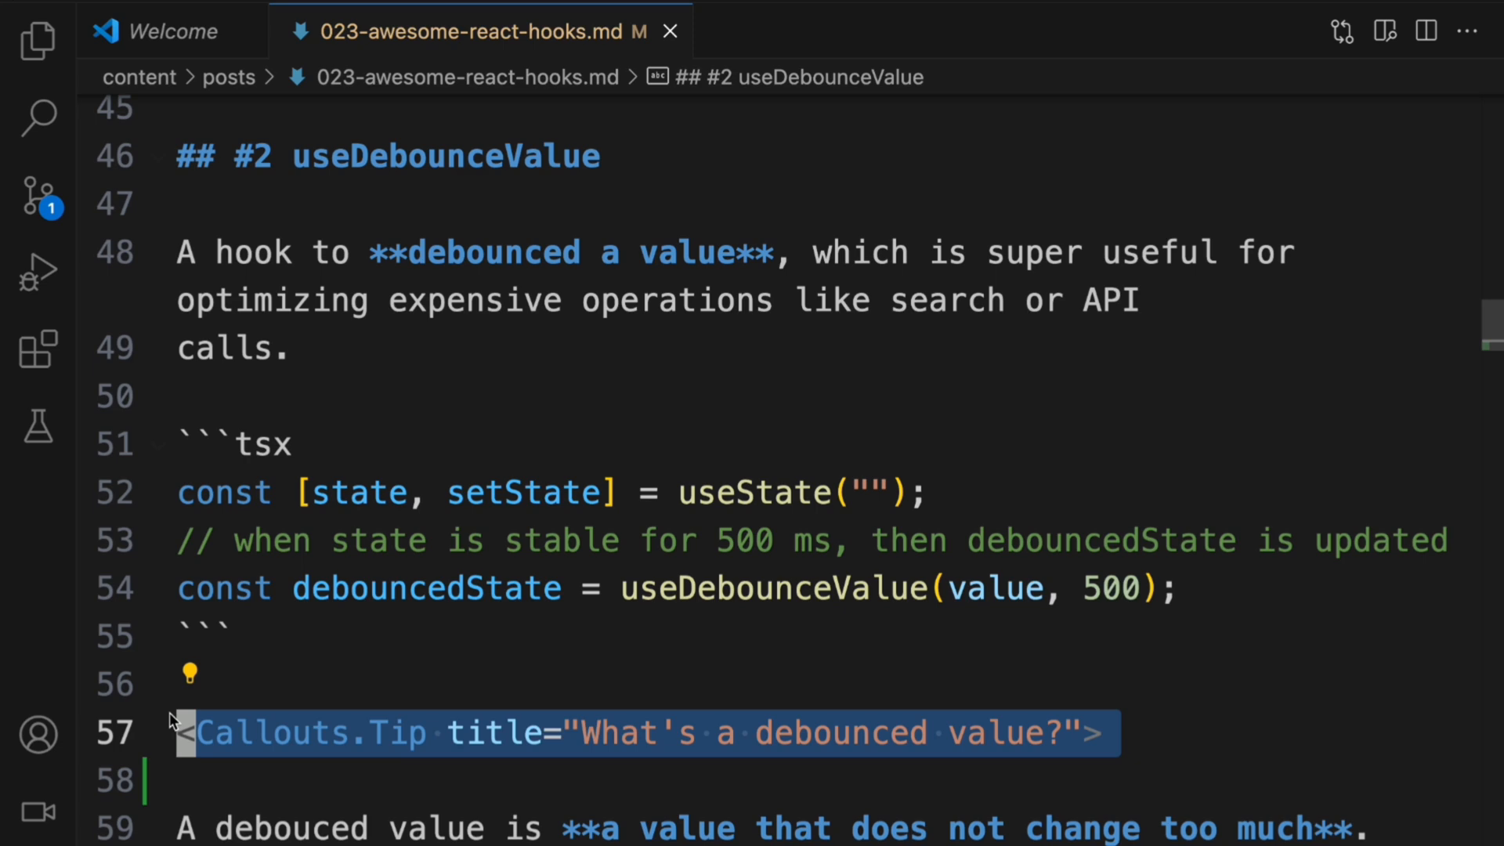
pyautogui.moveTo(279, 738)
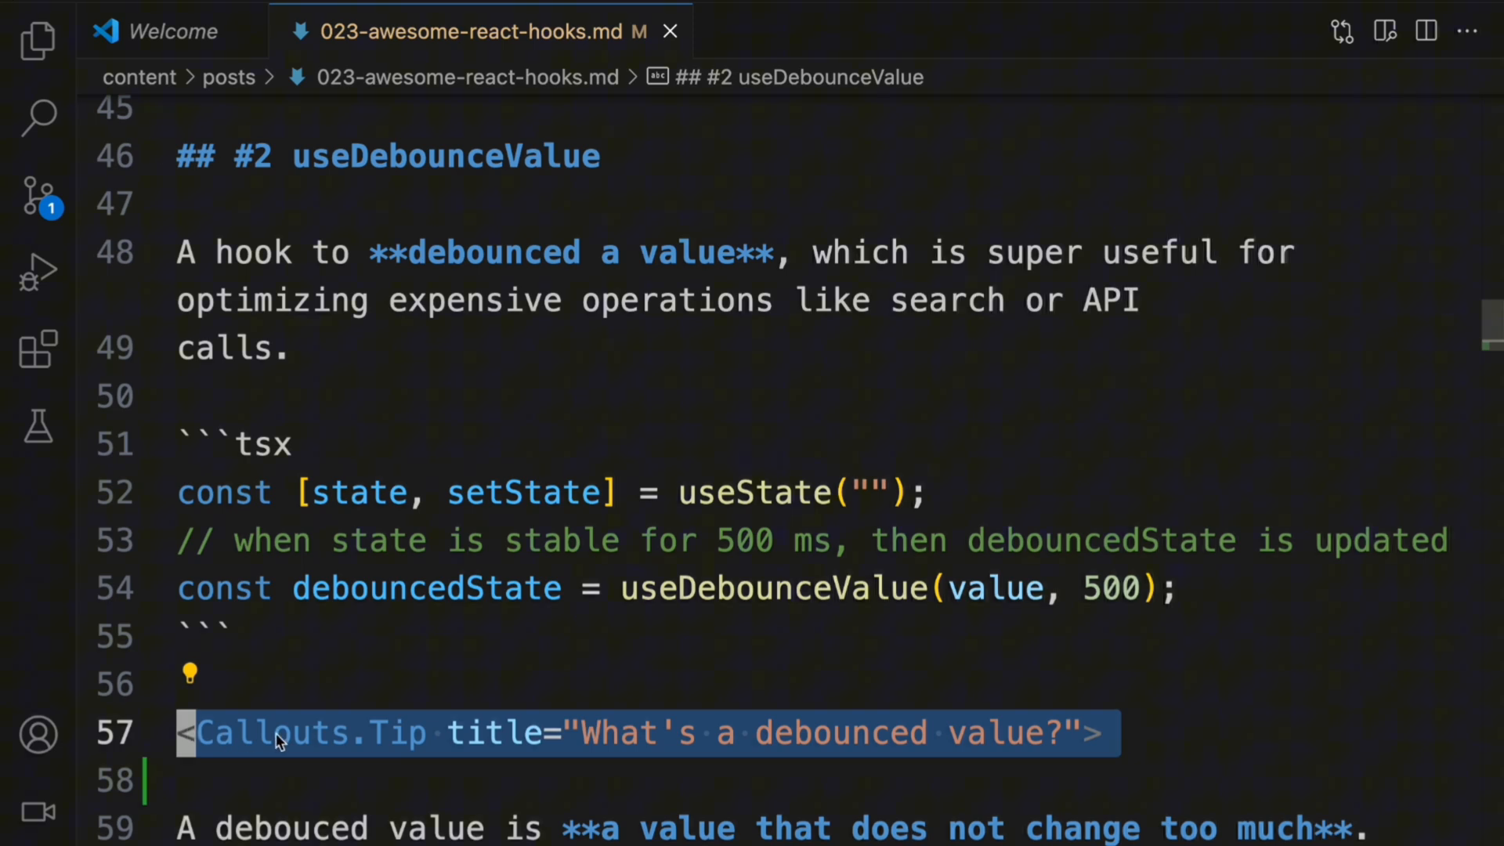